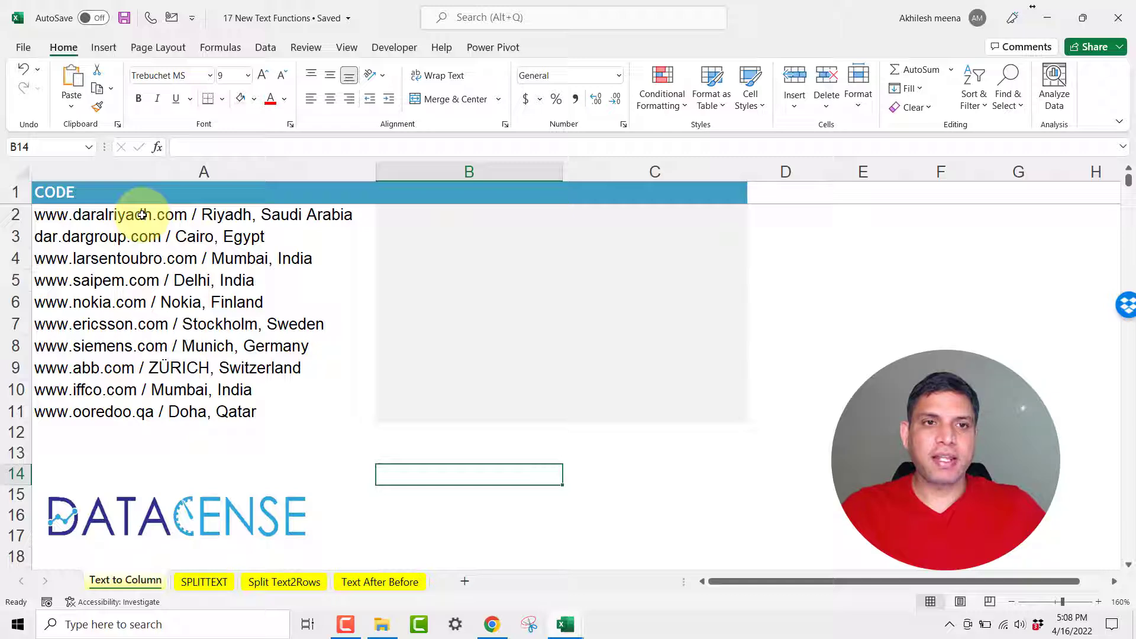
# Select the ten CODE entries in A2:A11 and switch to the Data ribbon.
pyautogui.moveTo(144, 214); pyautogui.dragTo(144, 389)
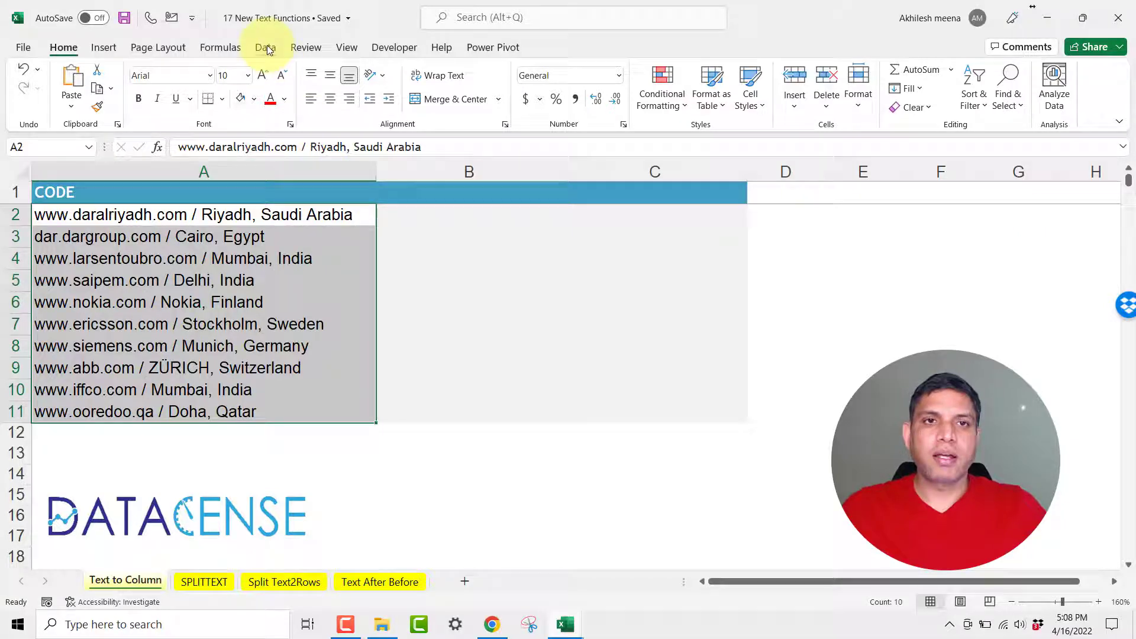
pyautogui.click(265, 47)
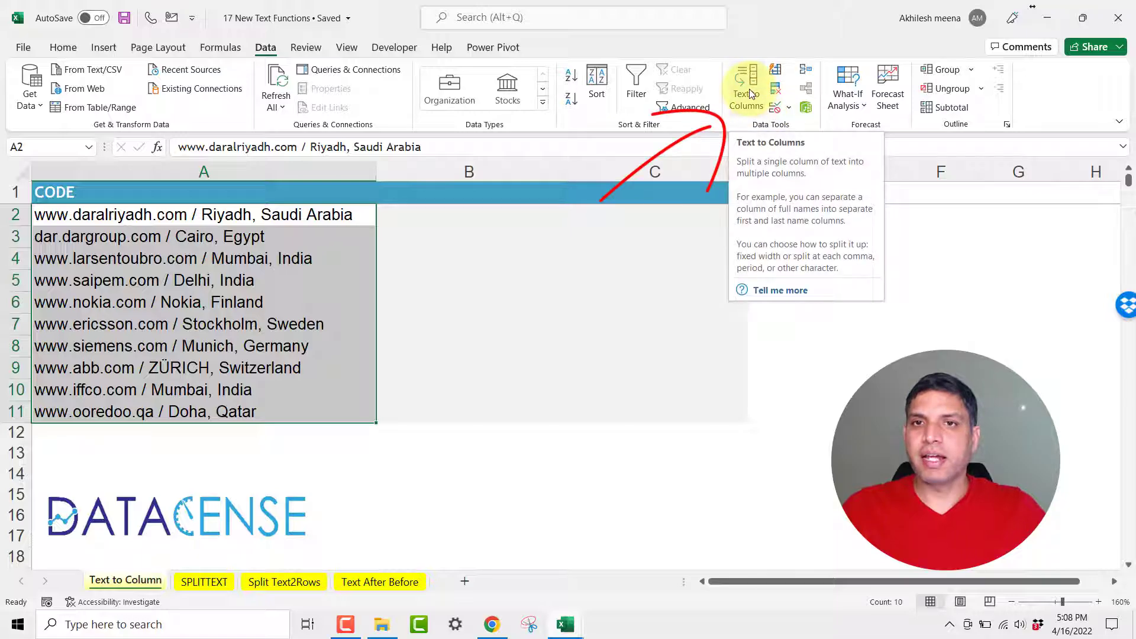
# Start Text to Columns as Delimited, turning off the Tab separator and trying Space.
pyautogui.click(745, 83)
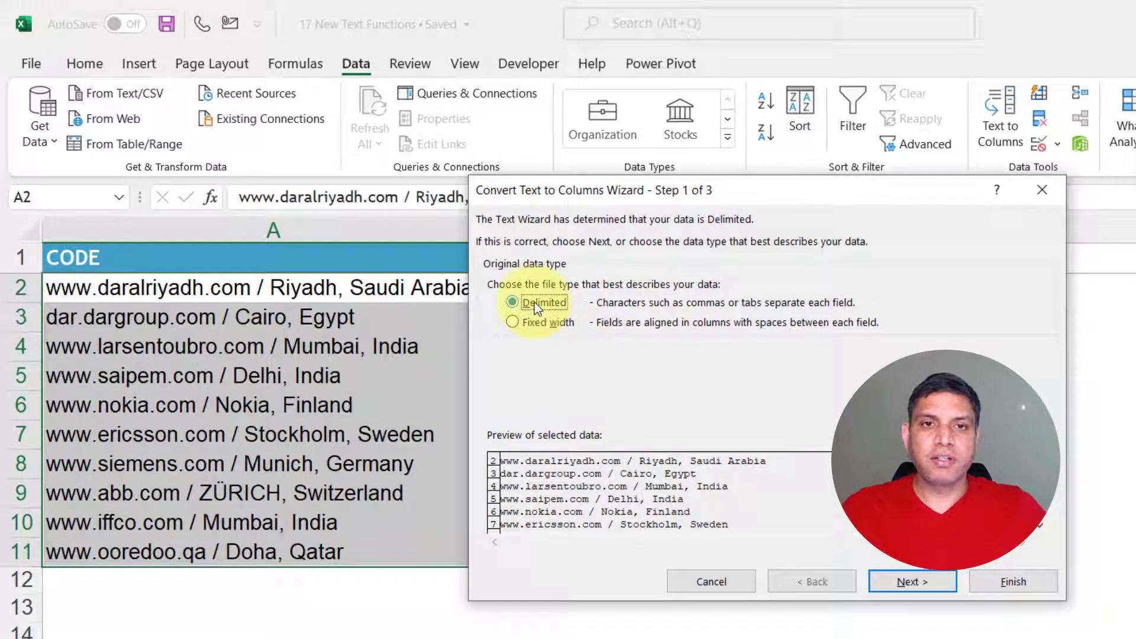
pyautogui.moveTo(539, 327)
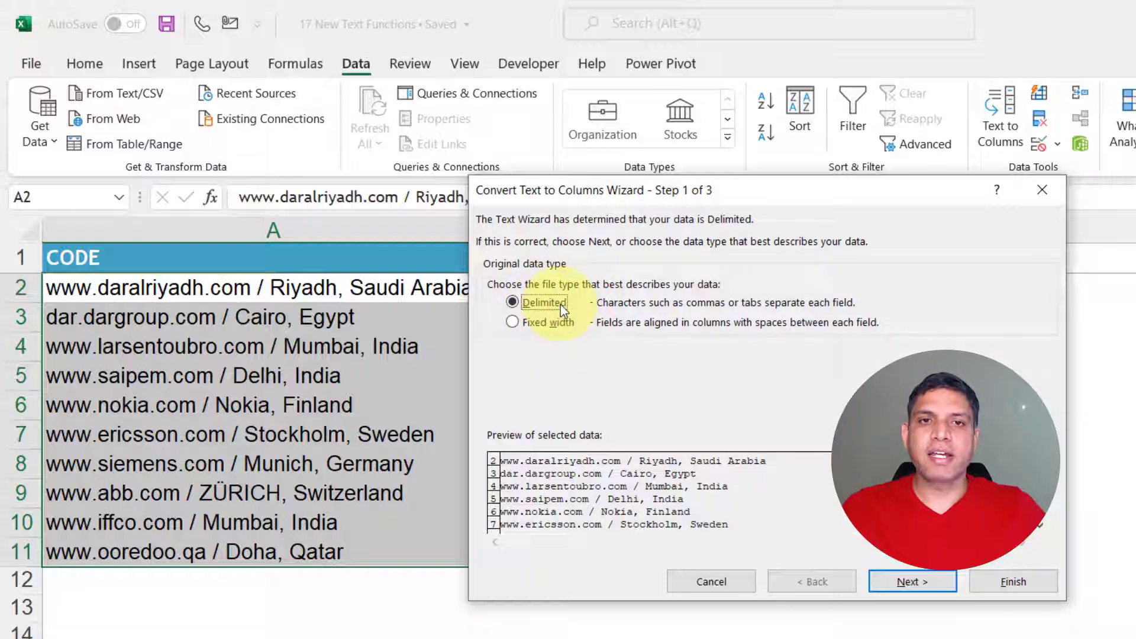
pyautogui.click(912, 581)
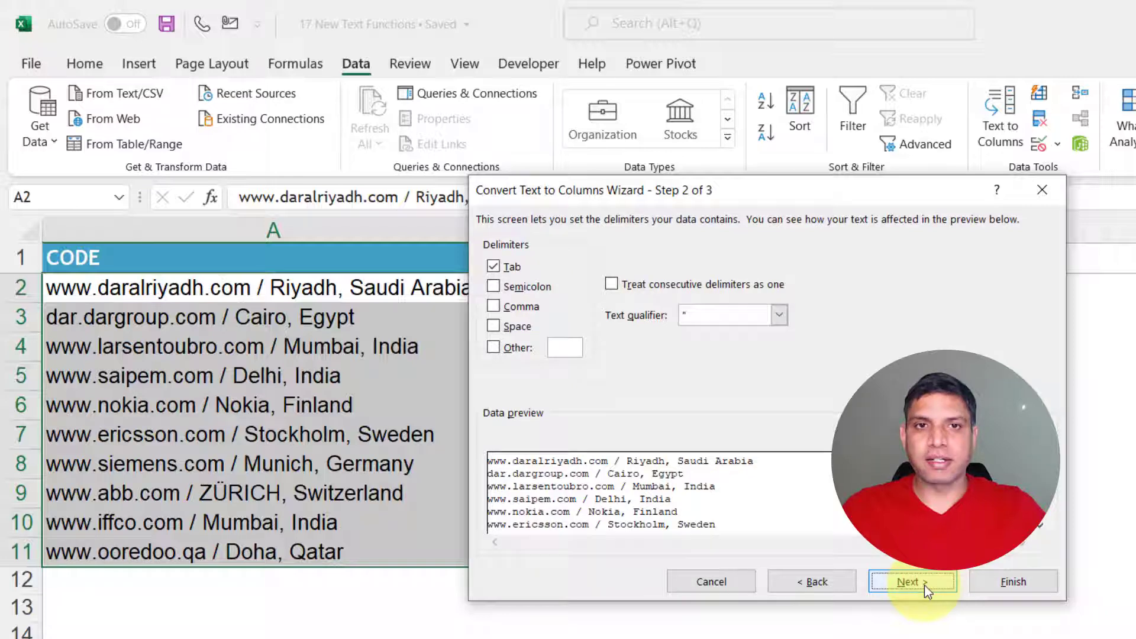
pyautogui.click(493, 267)
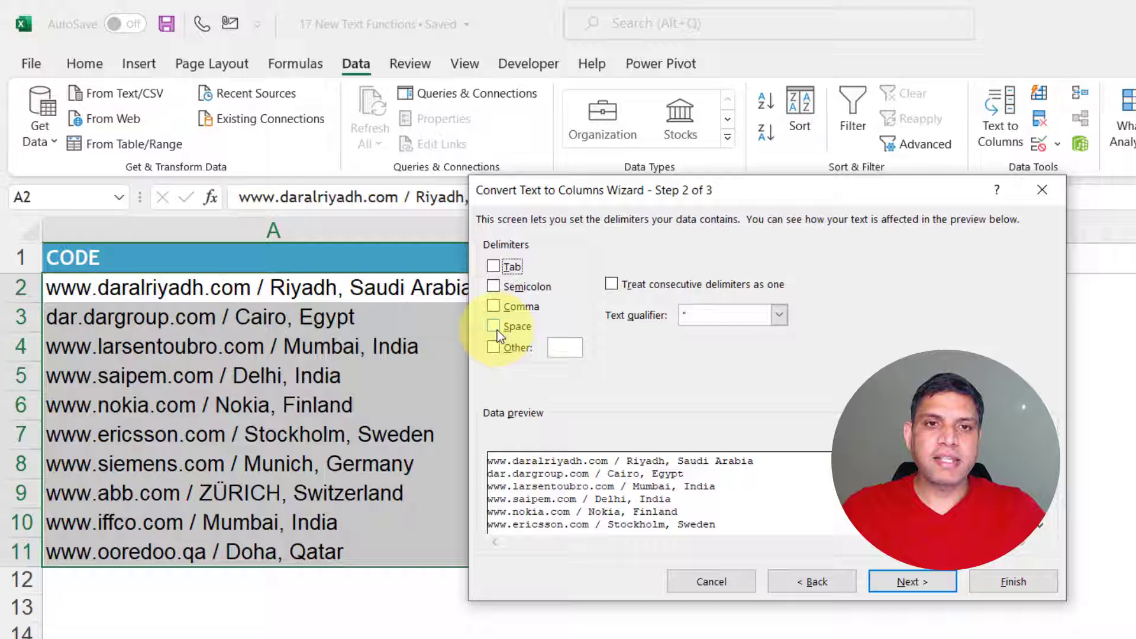
pyautogui.click(494, 327)
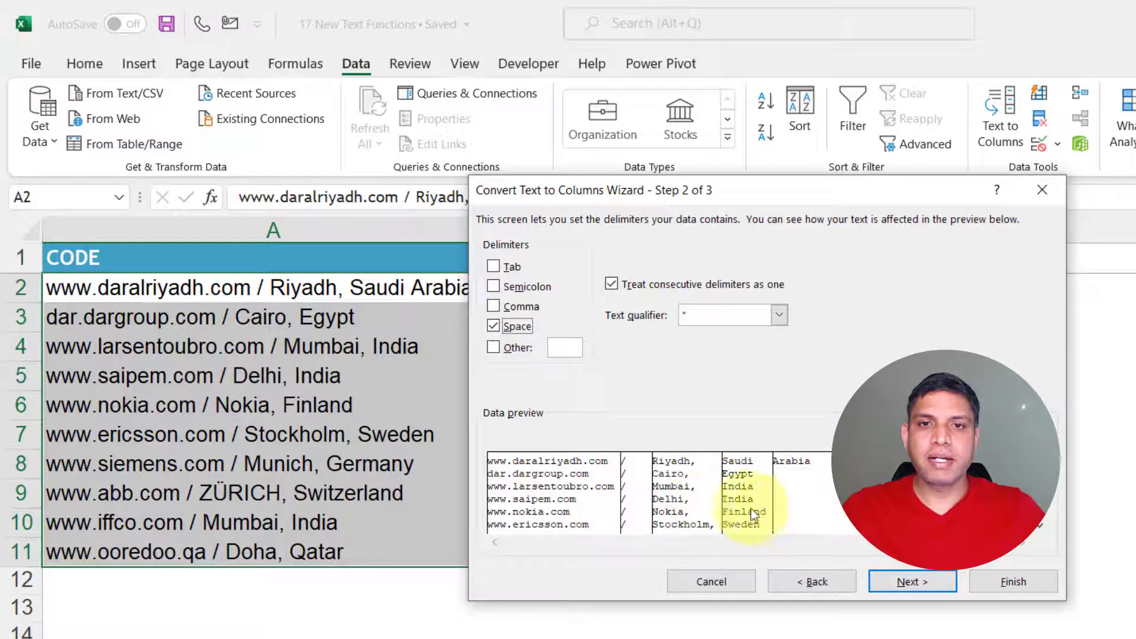
pyautogui.moveTo(638, 463)
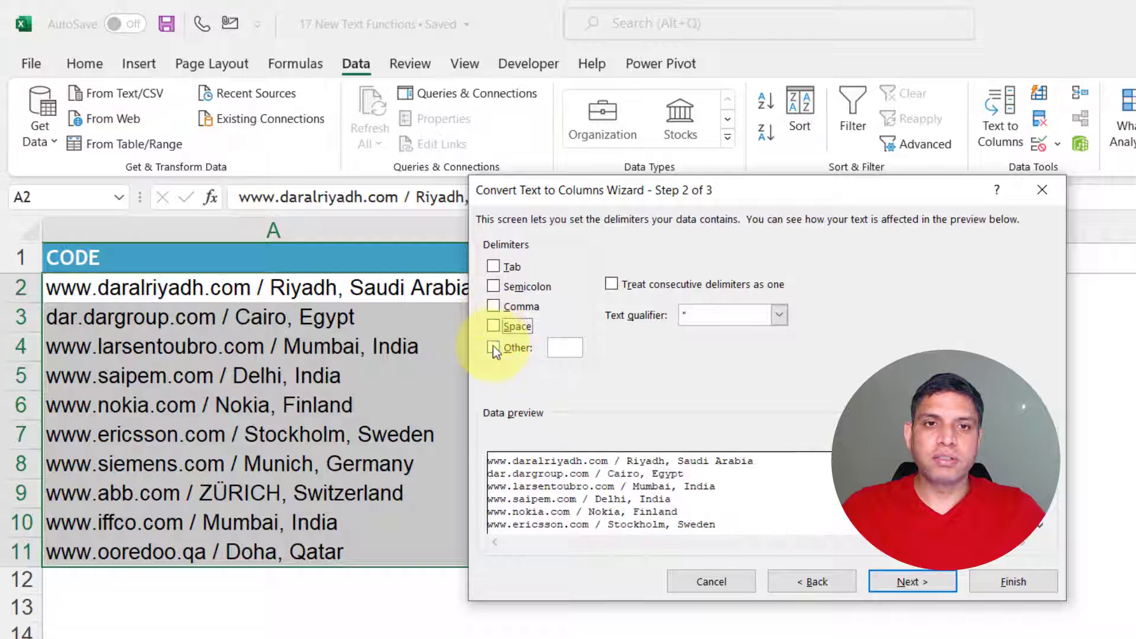
# Set the delimiters to Comma plus a custom '/' so website, city and country preview separately.
pyautogui.click(494, 347)
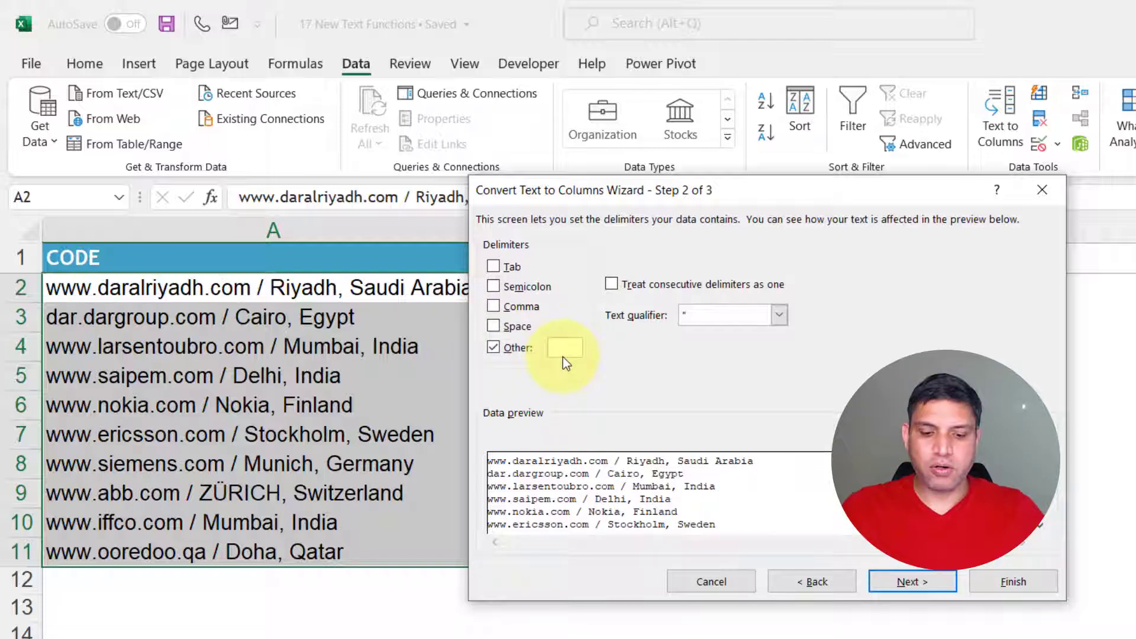
pyautogui.write('/')
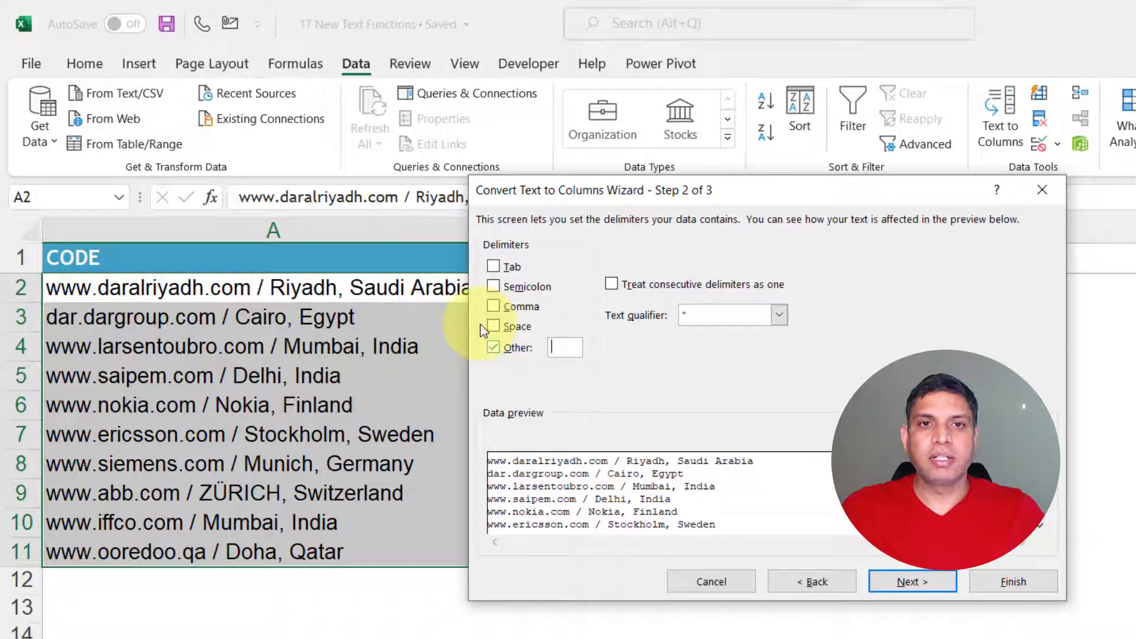
pyautogui.click(494, 305)
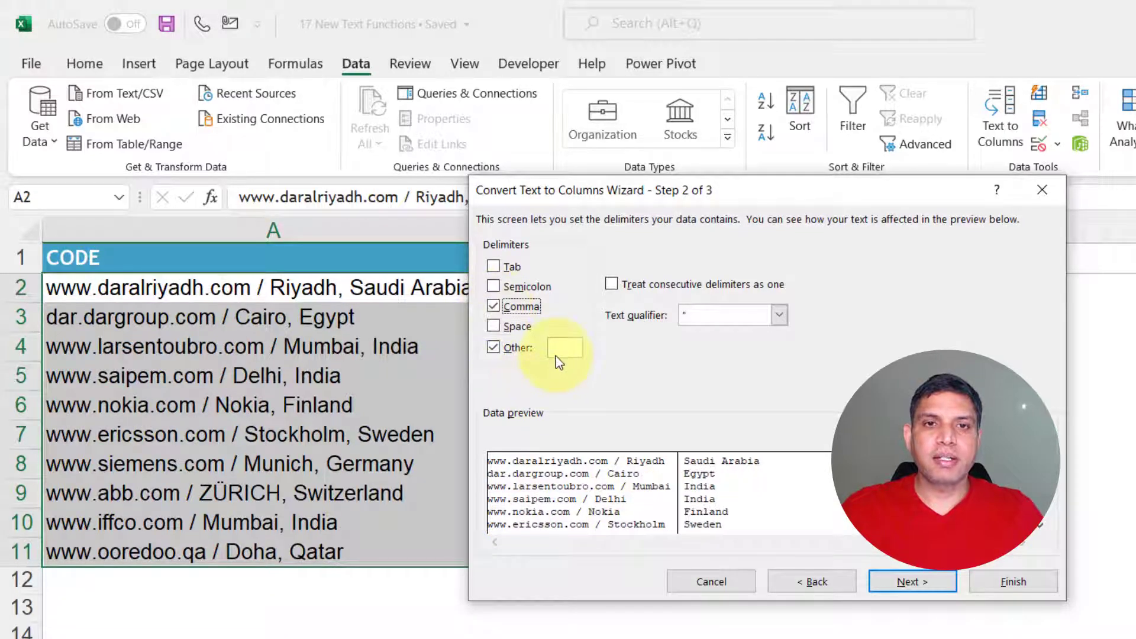
pyautogui.write('/')
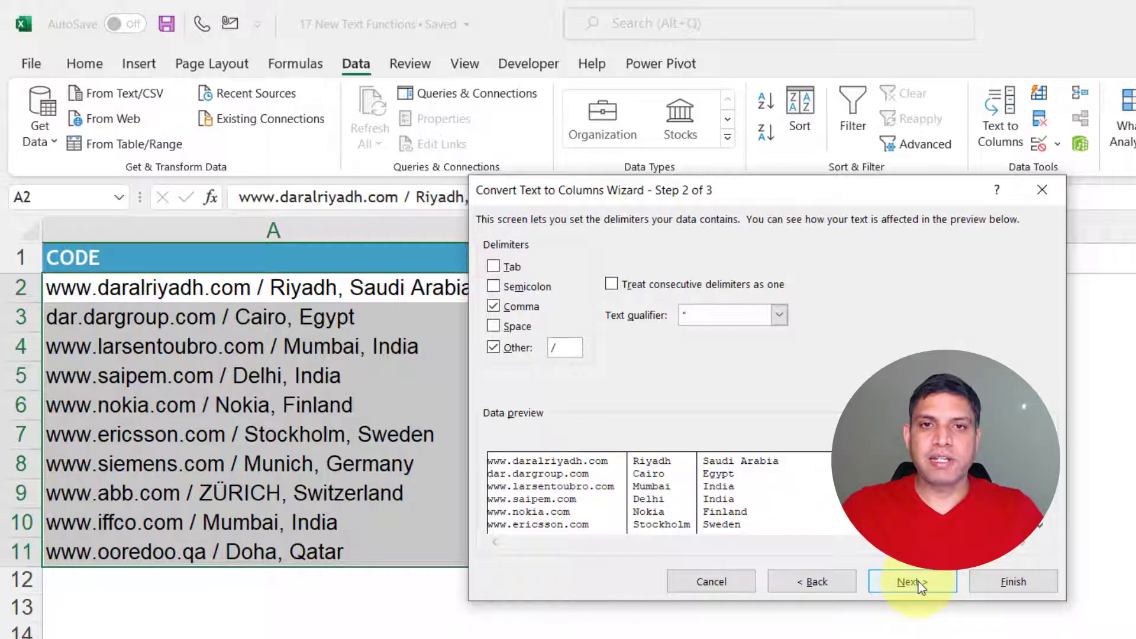
# Set the split columns' data format to Text and finish the wizard.
pyautogui.click(911, 581)
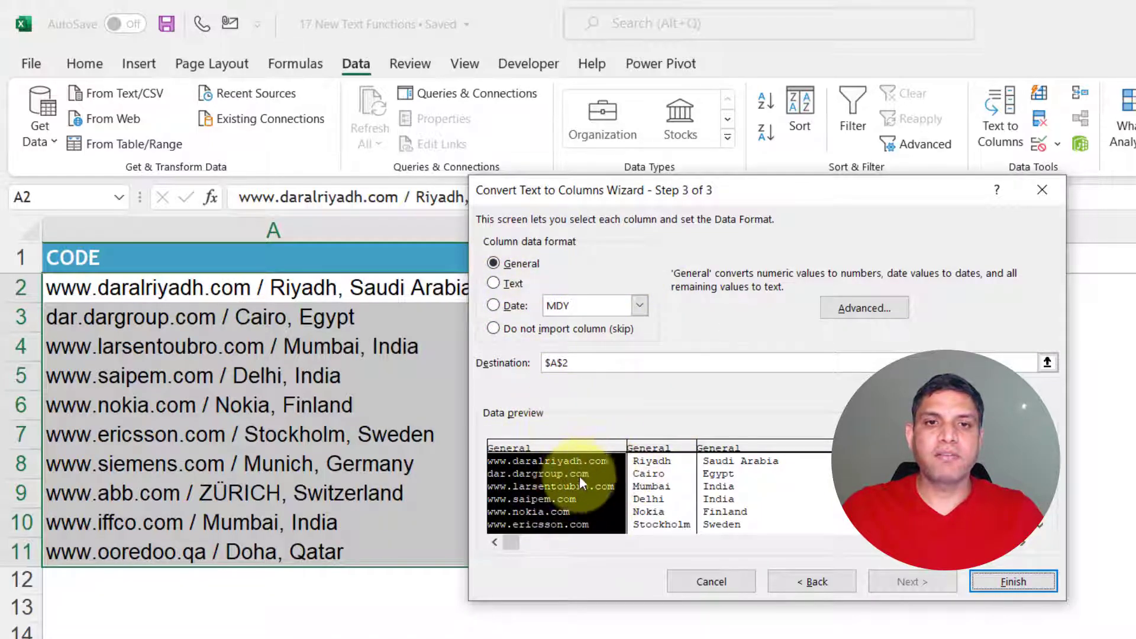
pyautogui.moveTo(569, 453)
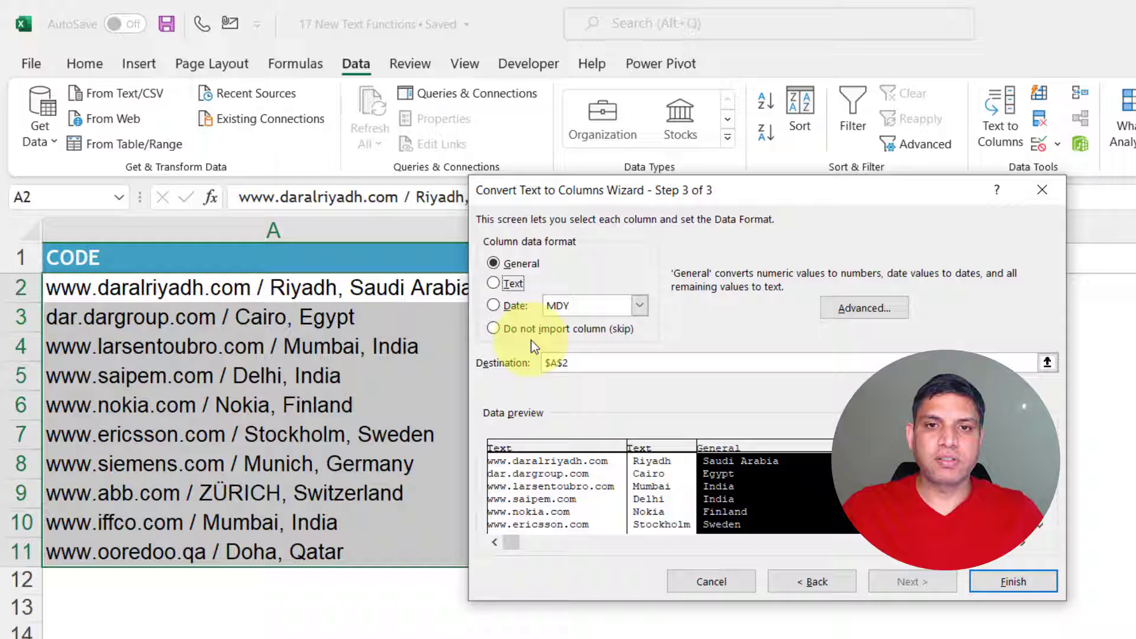
pyautogui.click(493, 283)
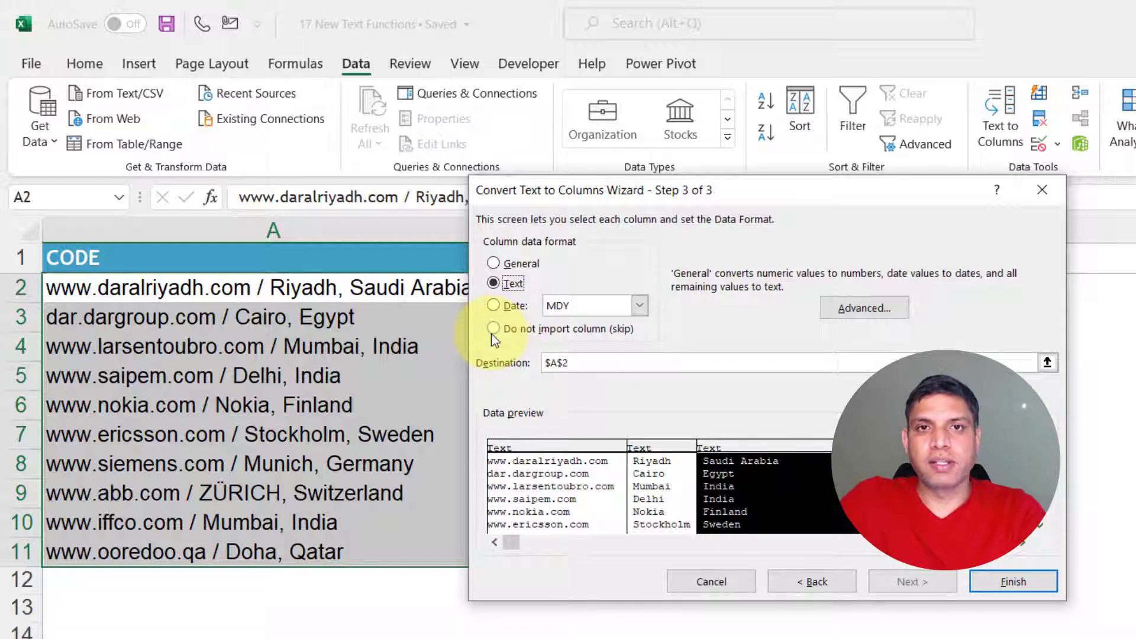
pyautogui.moveTo(640, 238)
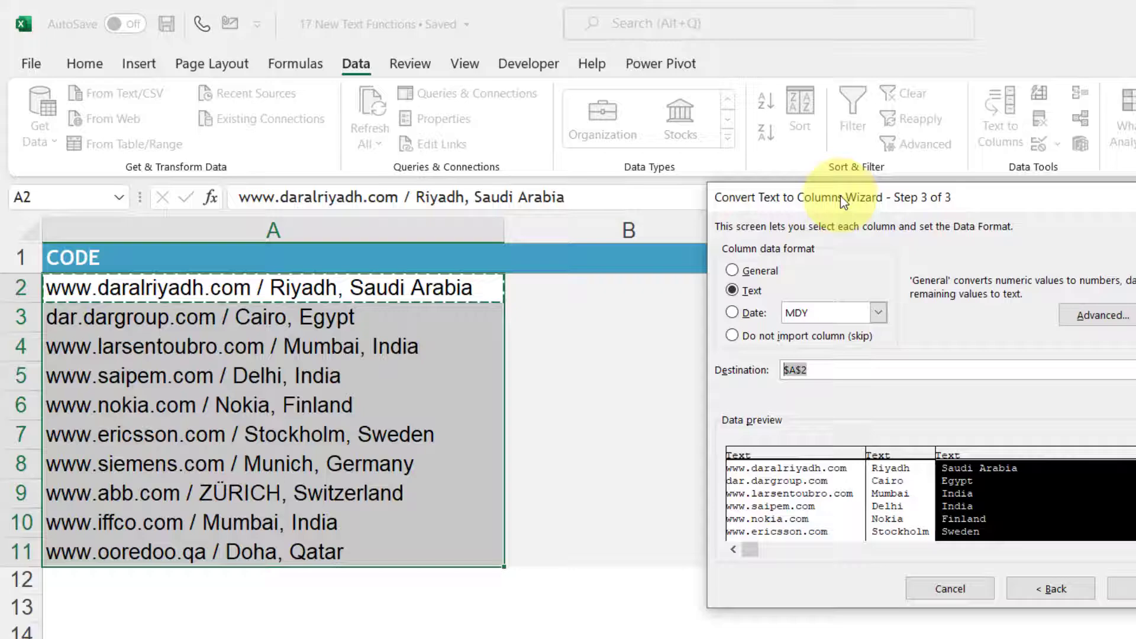
pyautogui.click(786, 377)
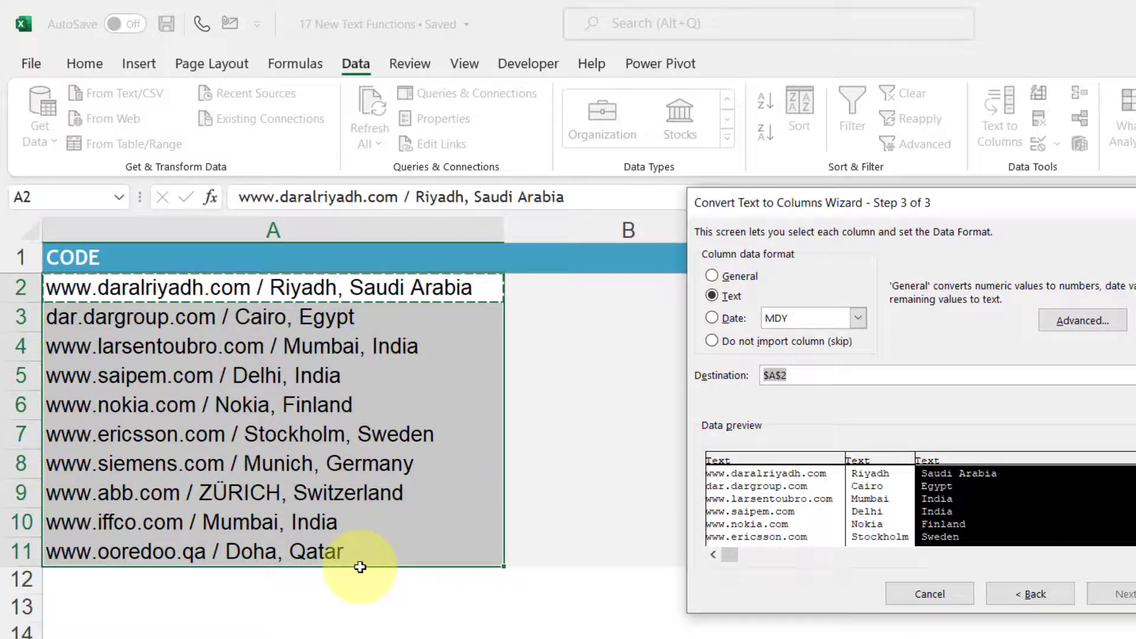
pyautogui.click(1122, 594)
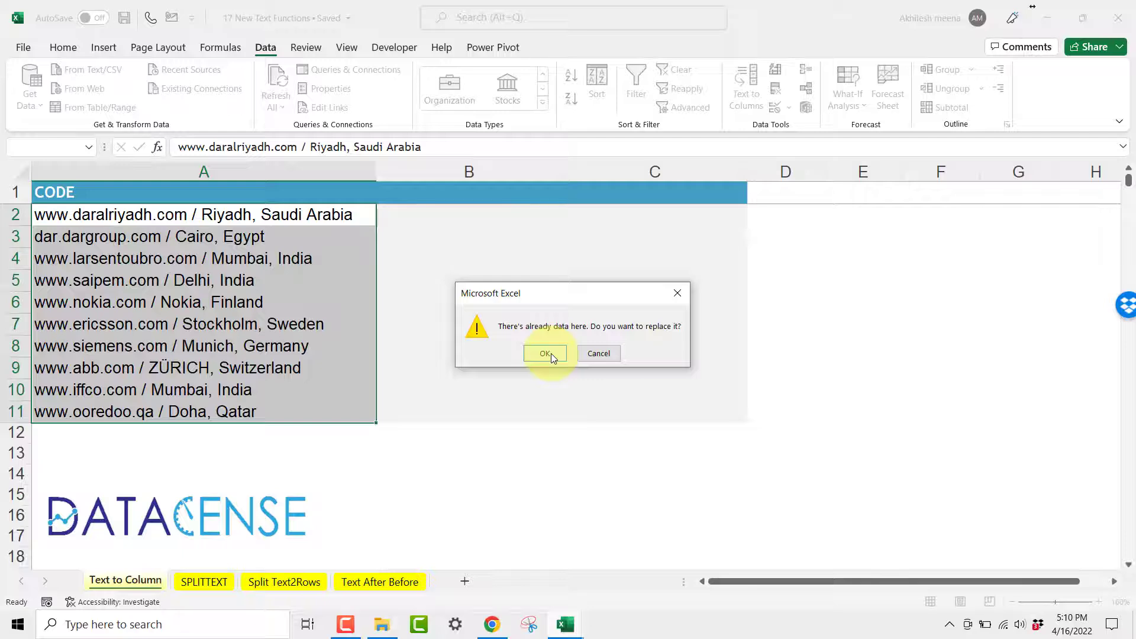
# Confirm replacing the existing cells so websites, cities and countries fill columns A, B and C.
pyautogui.click(545, 354)
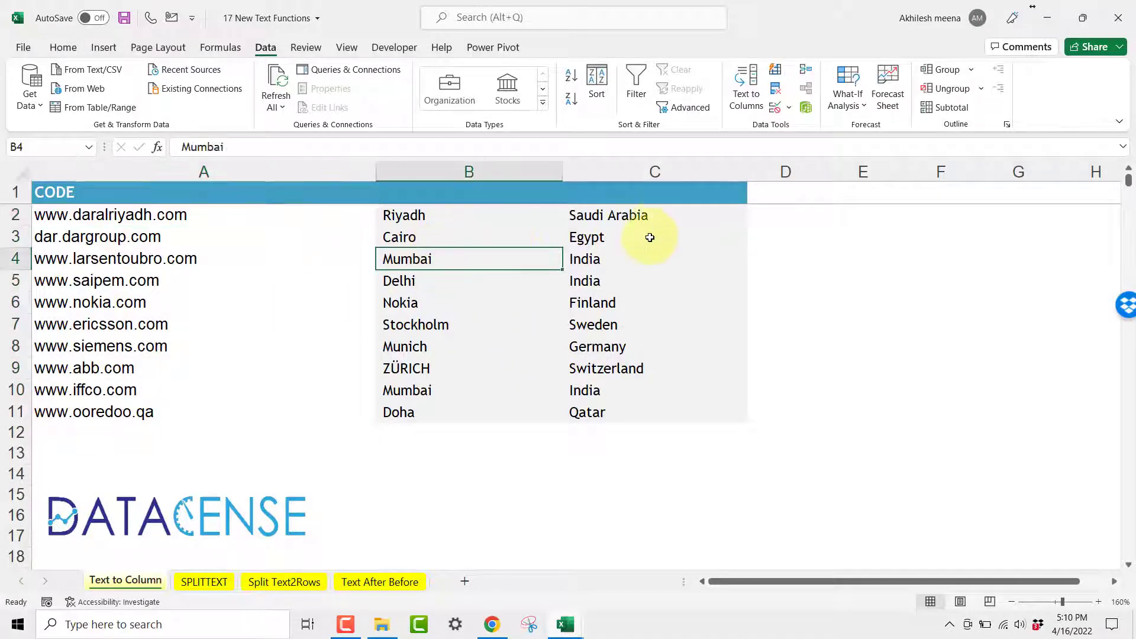
pyautogui.click(654, 237)
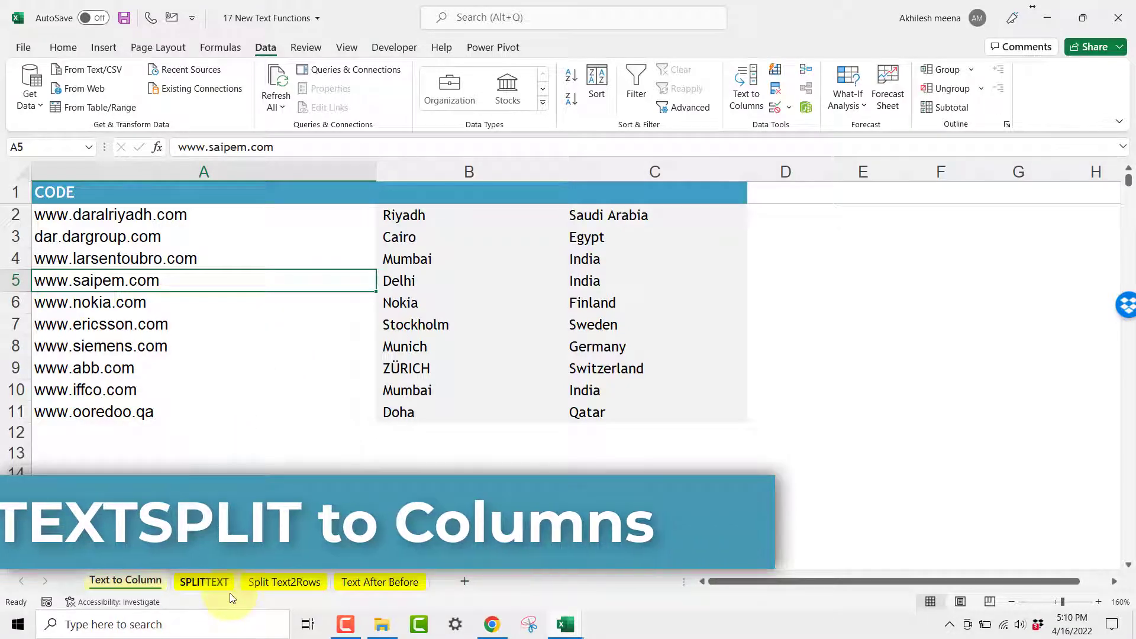
# Visit the Text After Before sheet's B4:C7 results, then move to the SPLITTEXT sheet.
pyautogui.click(379, 581)
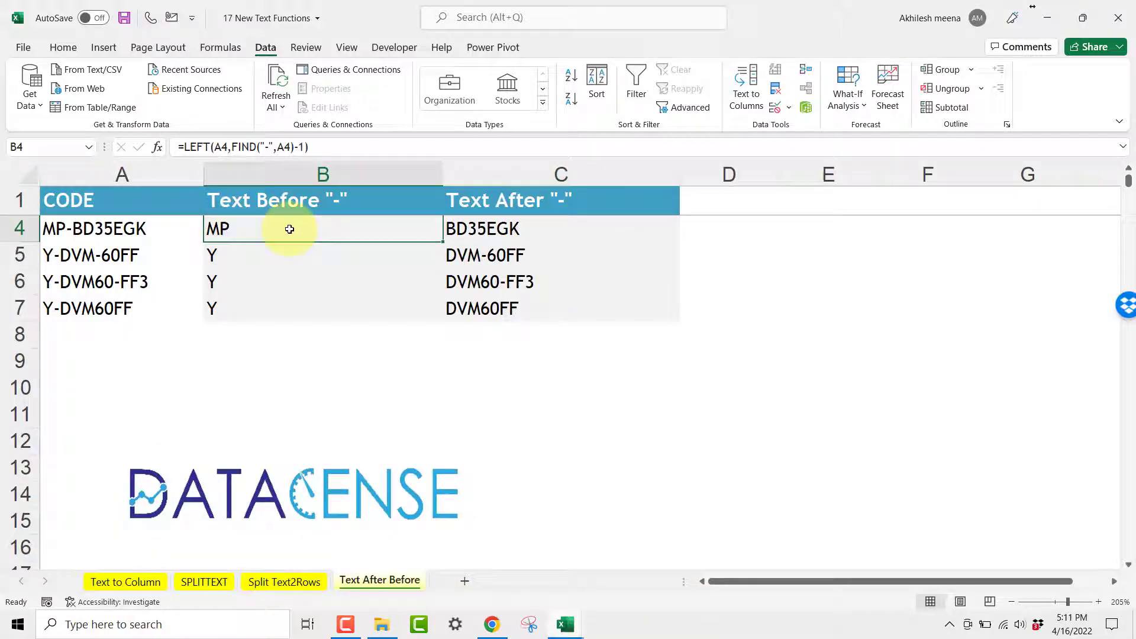
pyautogui.moveTo(288, 229); pyautogui.dragTo(511, 308)
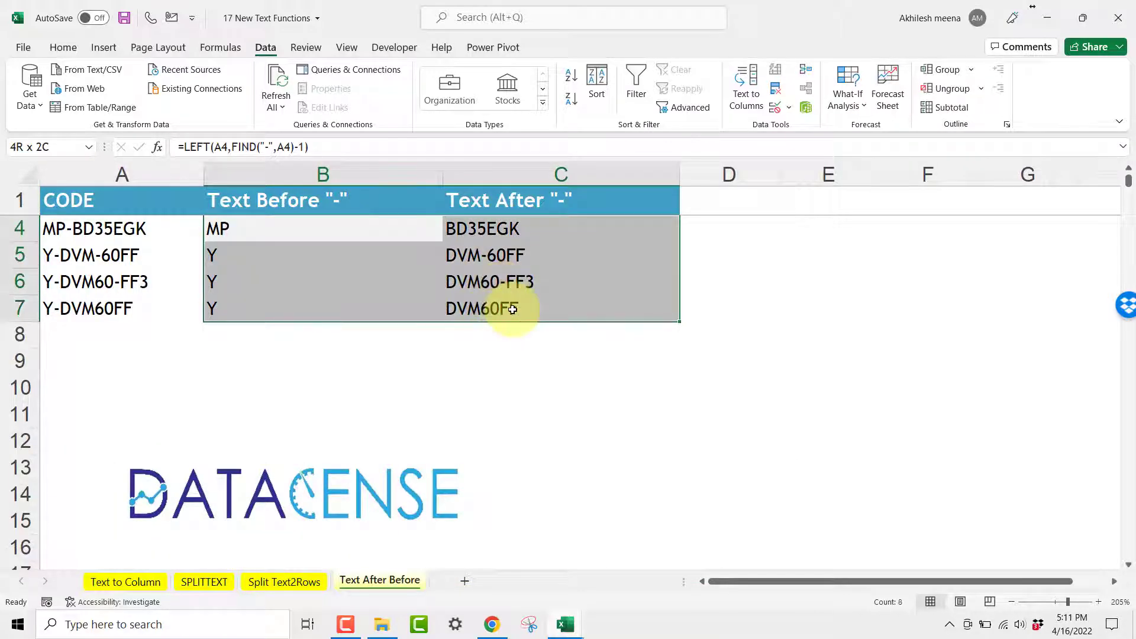
pyautogui.click(203, 582)
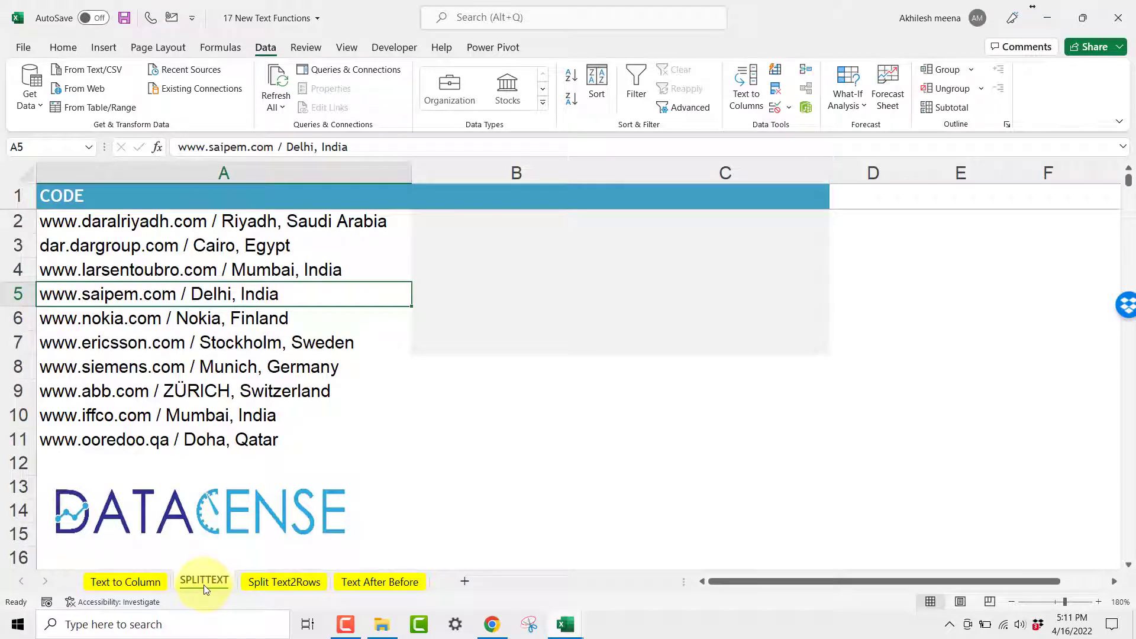
pyautogui.click(204, 580)
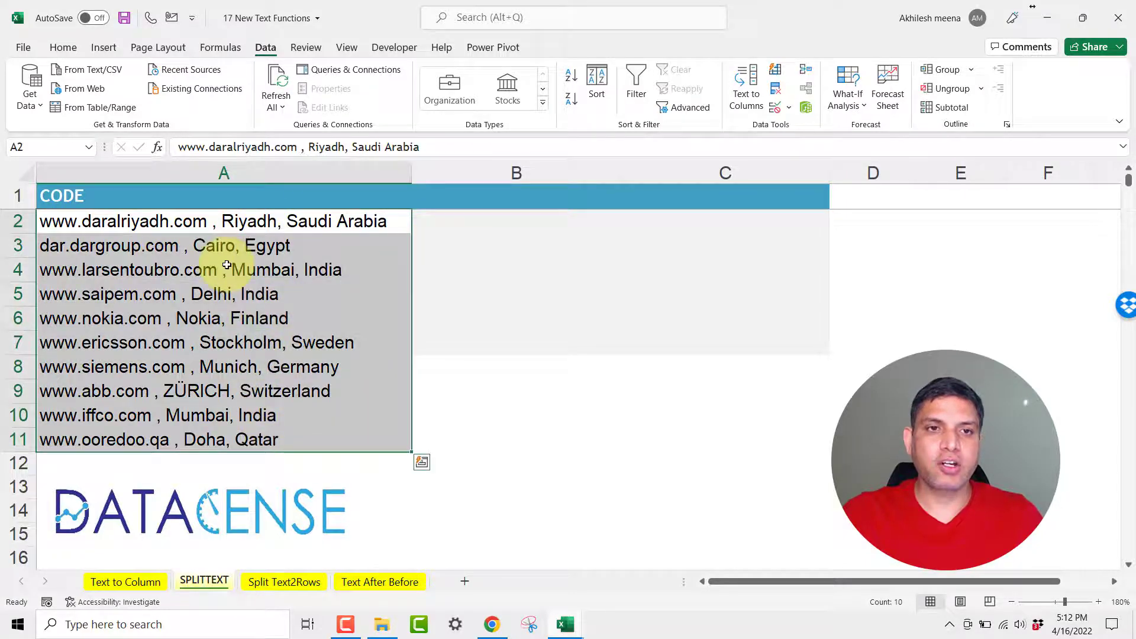
# Enter a TEXTSPLIT formula in B2 splitting the code at commas into website, city and country.
pyautogui.click(516, 222)
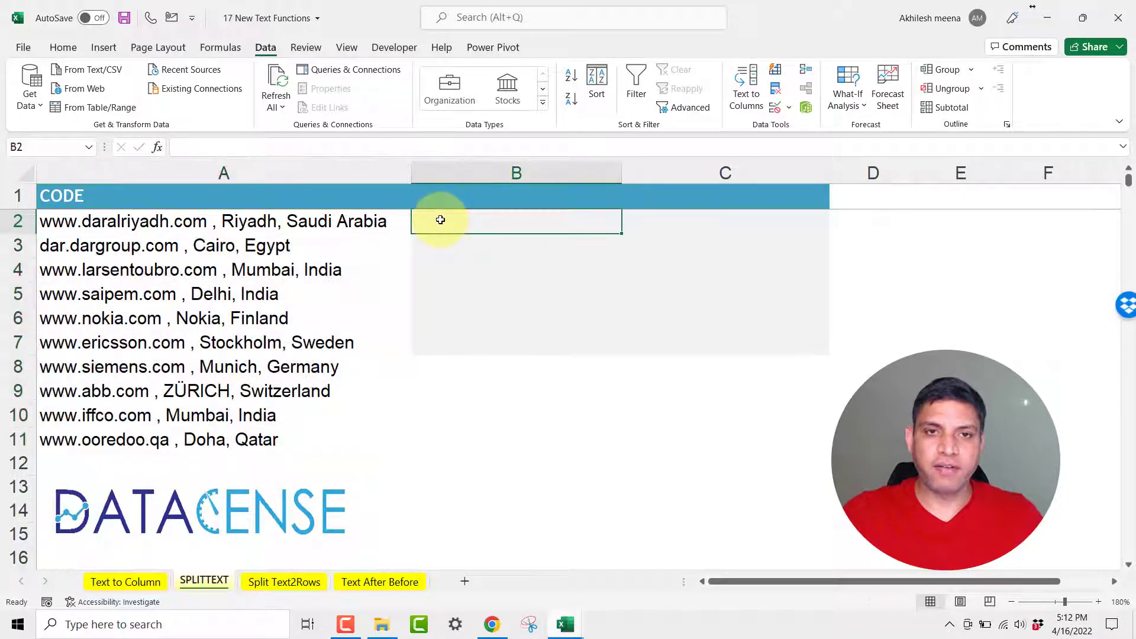
pyautogui.write('=')
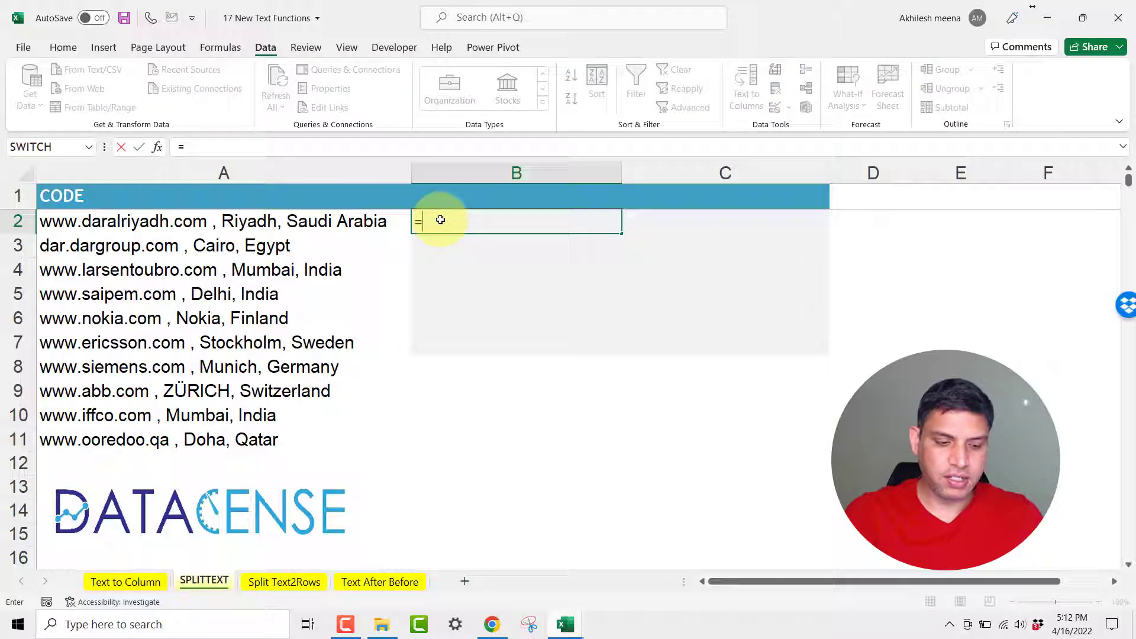
pyautogui.write('te')
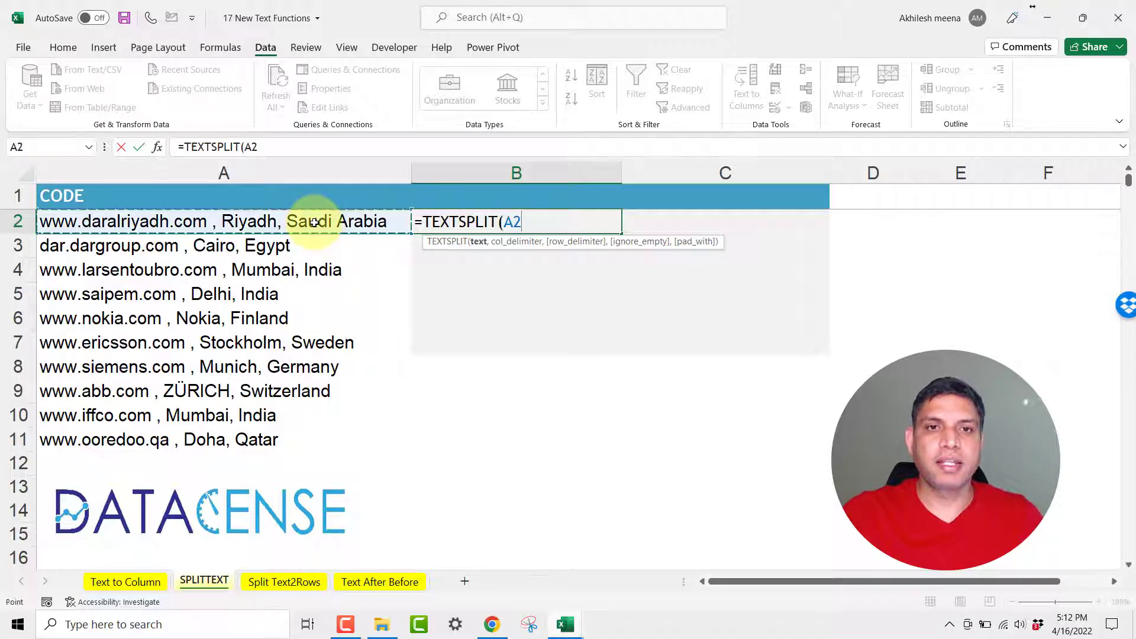
pyautogui.write(',"')
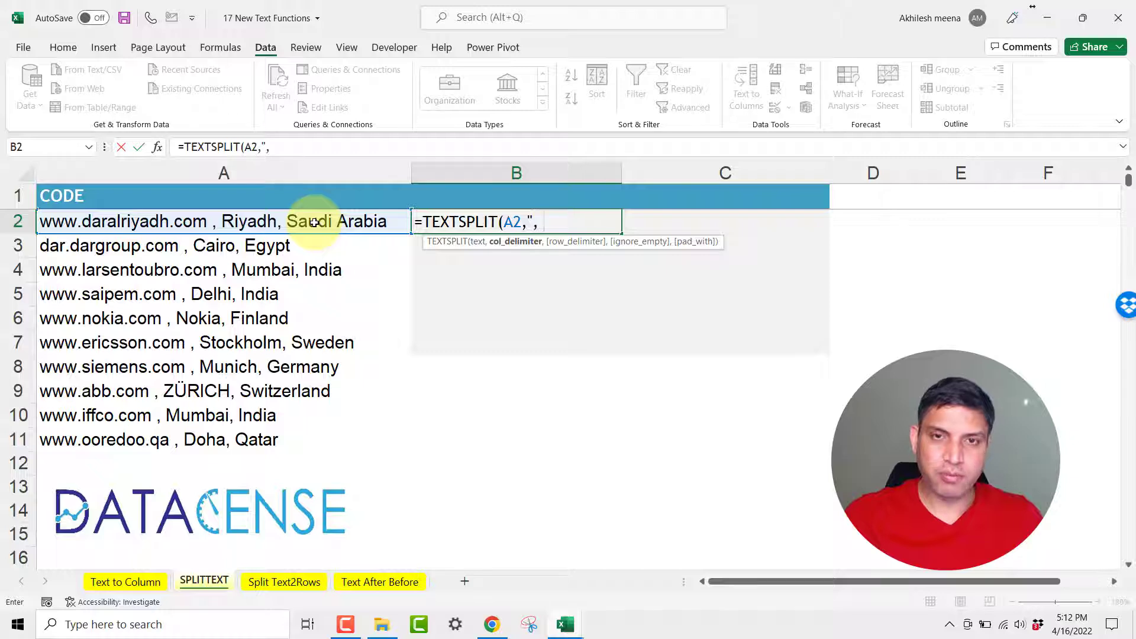
pyautogui.write(',")')
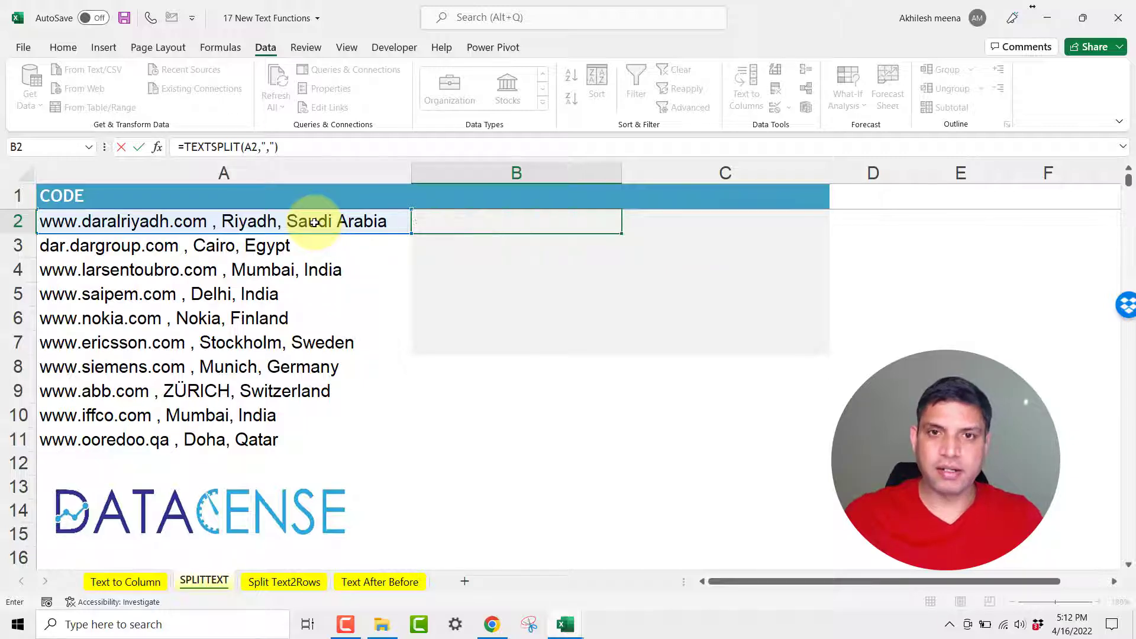
pyautogui.press('Enter')
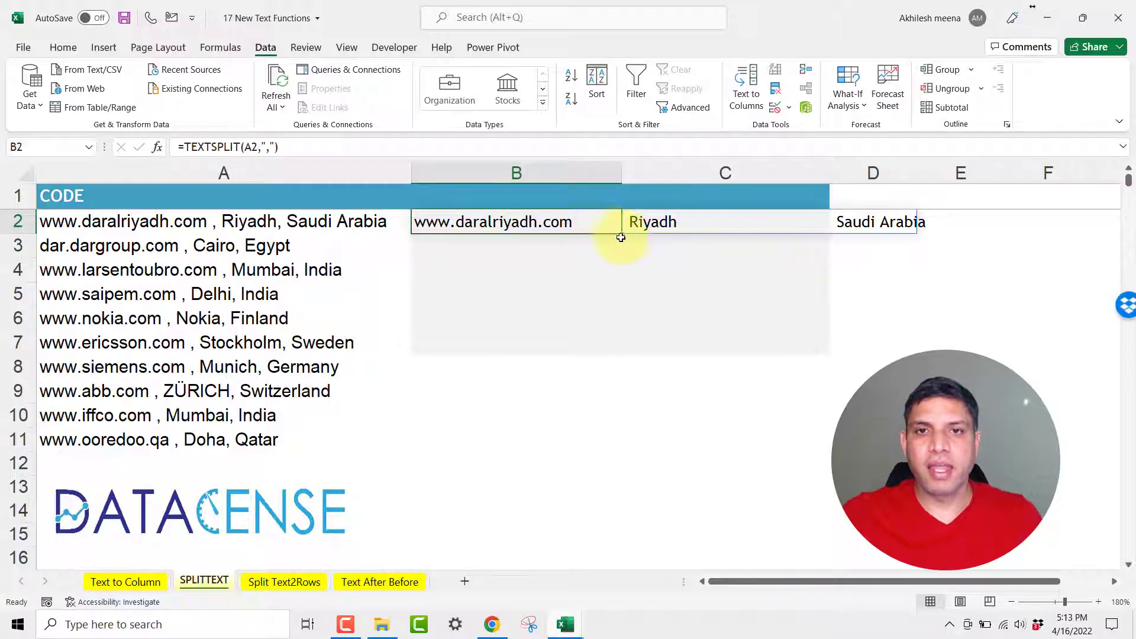
pyautogui.moveTo(620, 238); pyautogui.dragTo(614, 441)
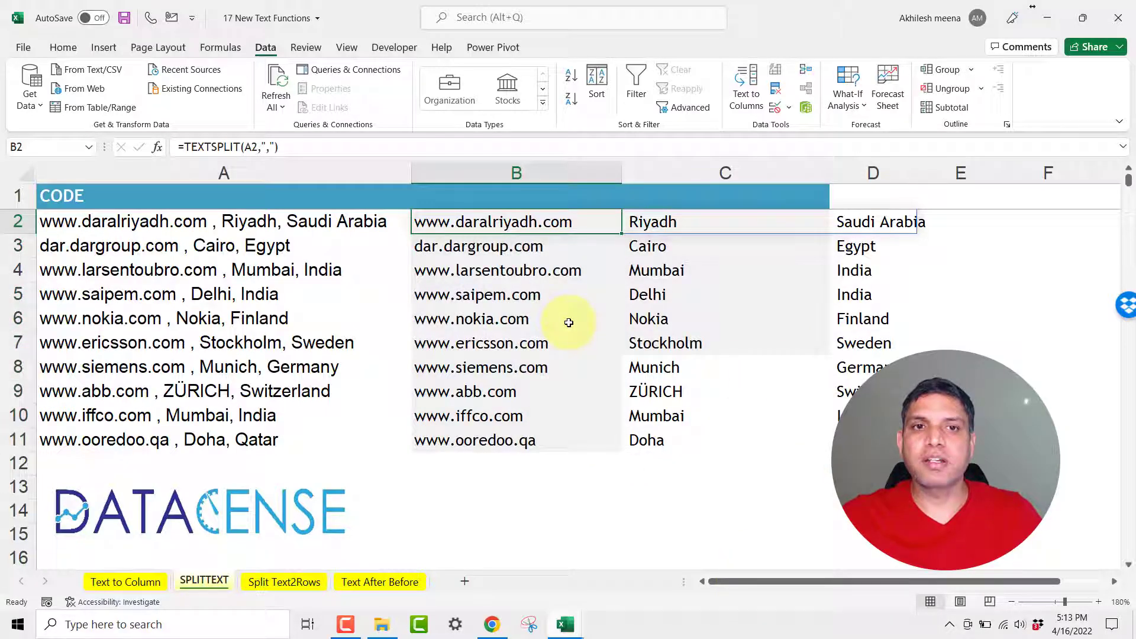
# Edit A2 to replace Riyadh with Jeddah so the split city result updates.
pyautogui.doubleClick(254, 221)
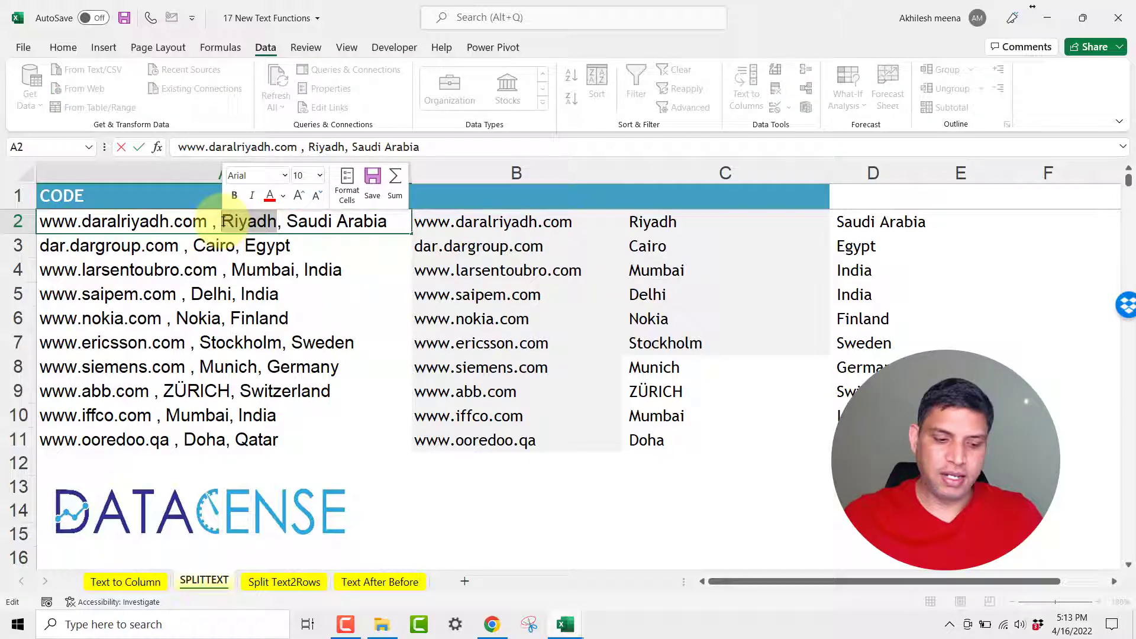
pyautogui.write('Jedd')
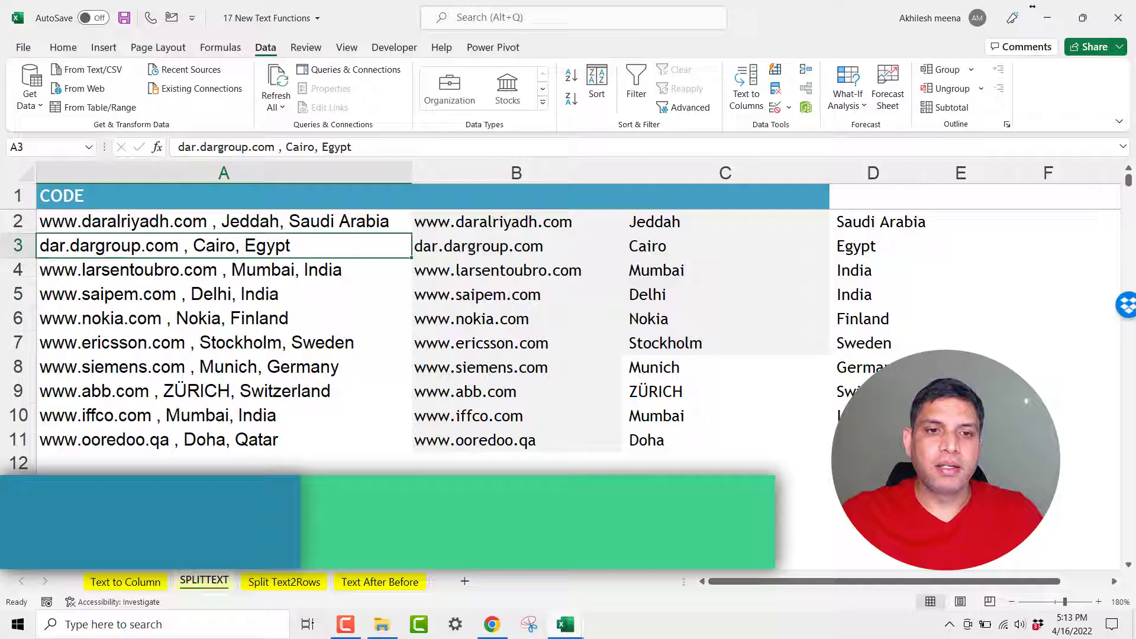
# On Split Text2Rows, enter =TEXTSPLIT(A2,,",") in B2 to spill the topics down column B.
pyautogui.click(283, 581)
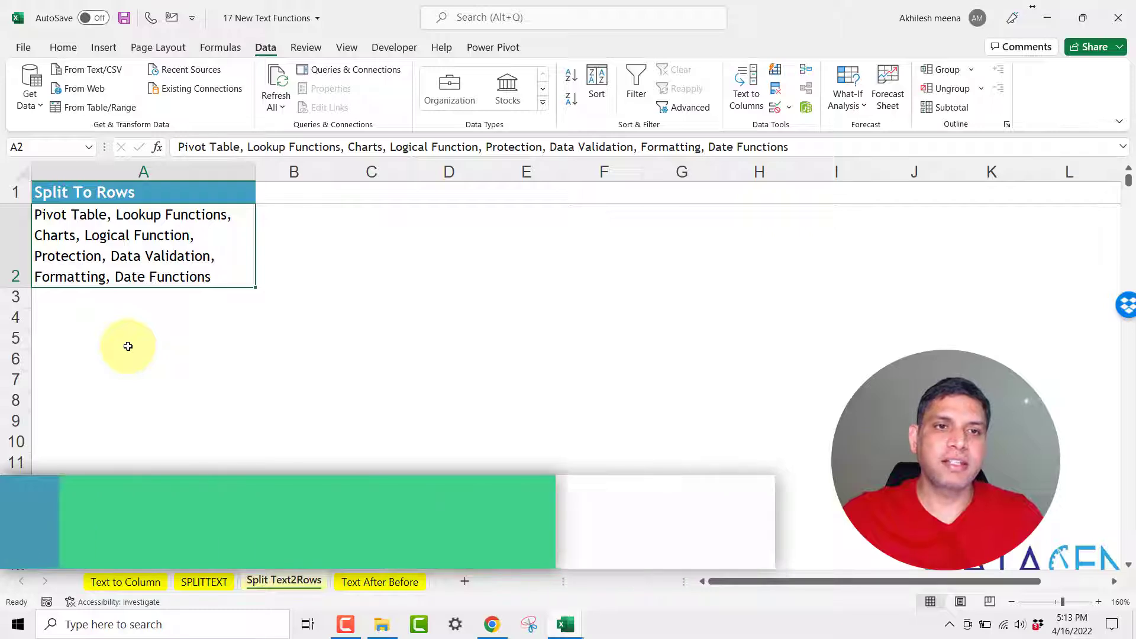
pyautogui.click(128, 318)
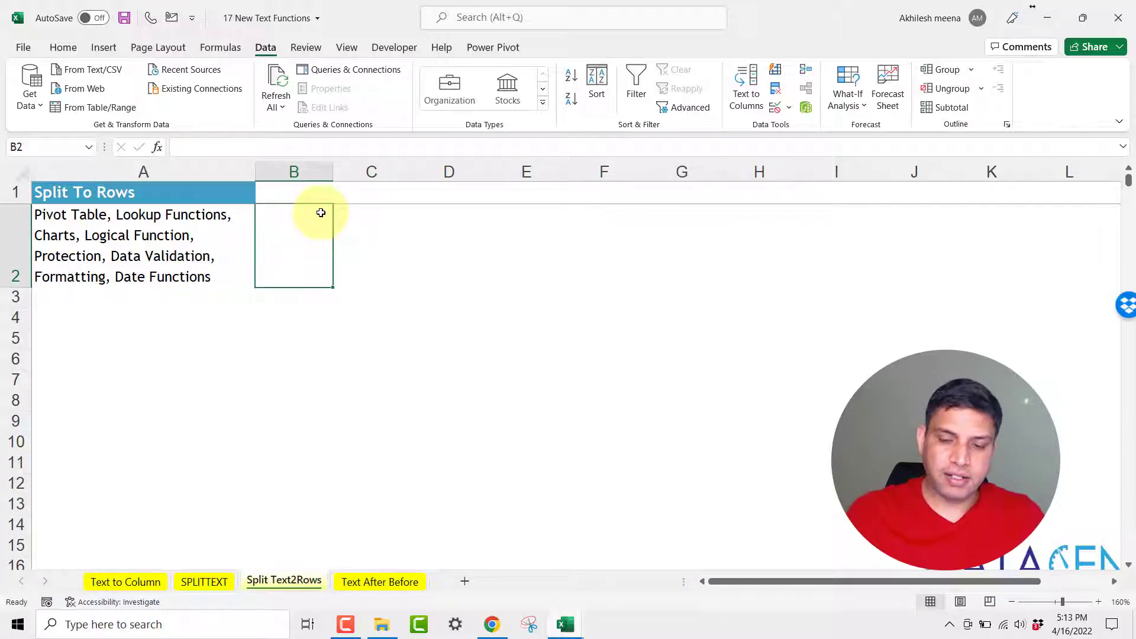
pyautogui.write('=TEXTSPLIT(')
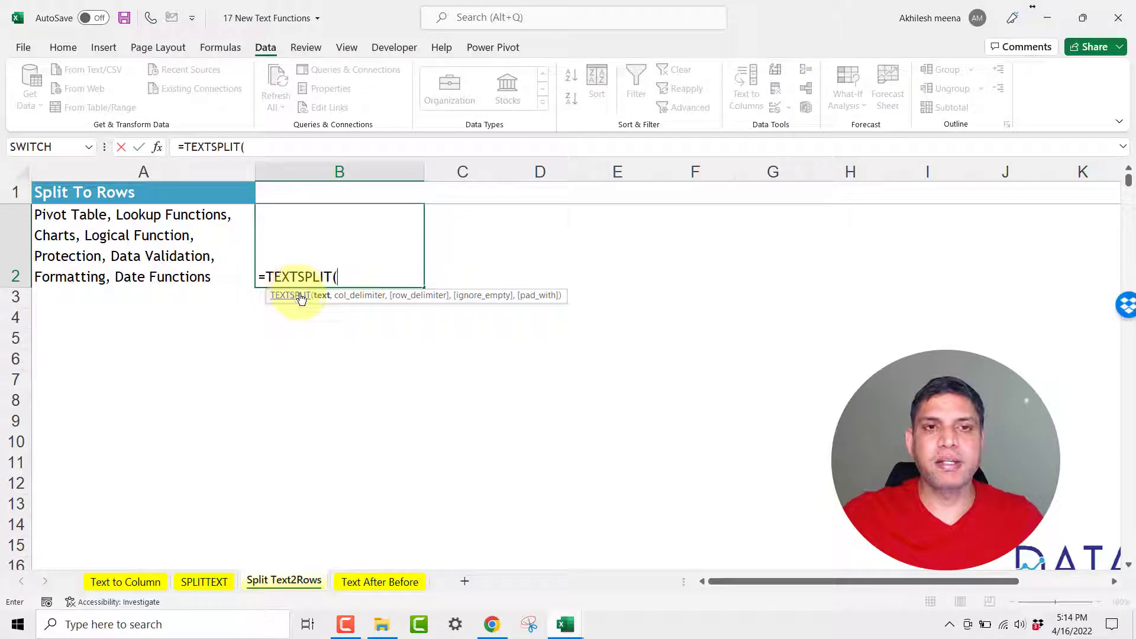
pyautogui.click(143, 245)
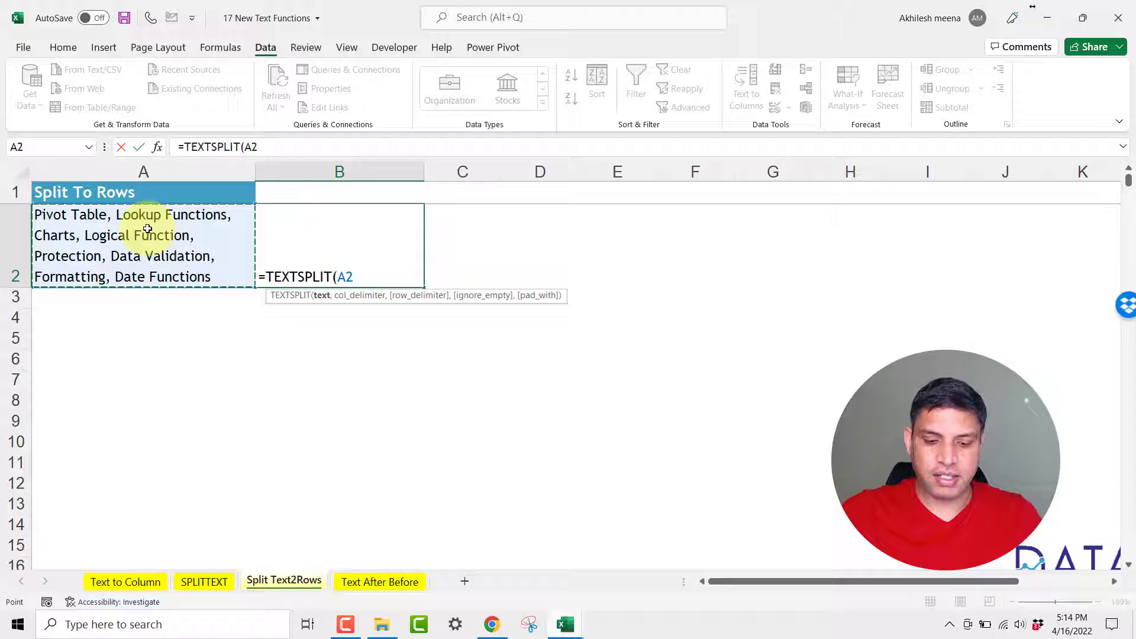
pyautogui.write(',","')
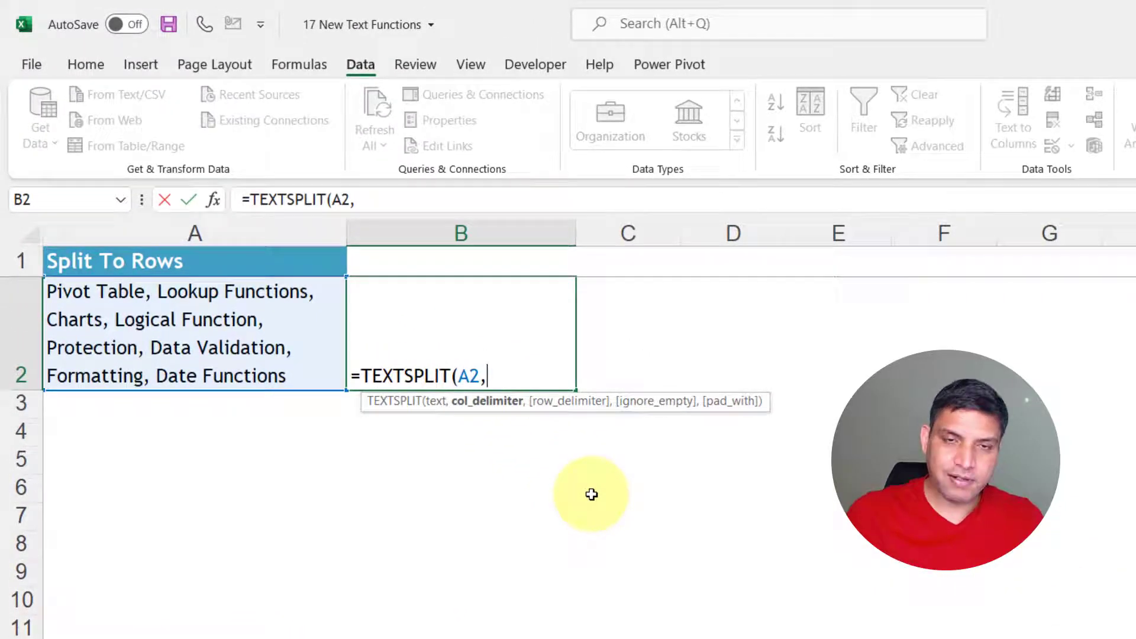
pyautogui.write(',')
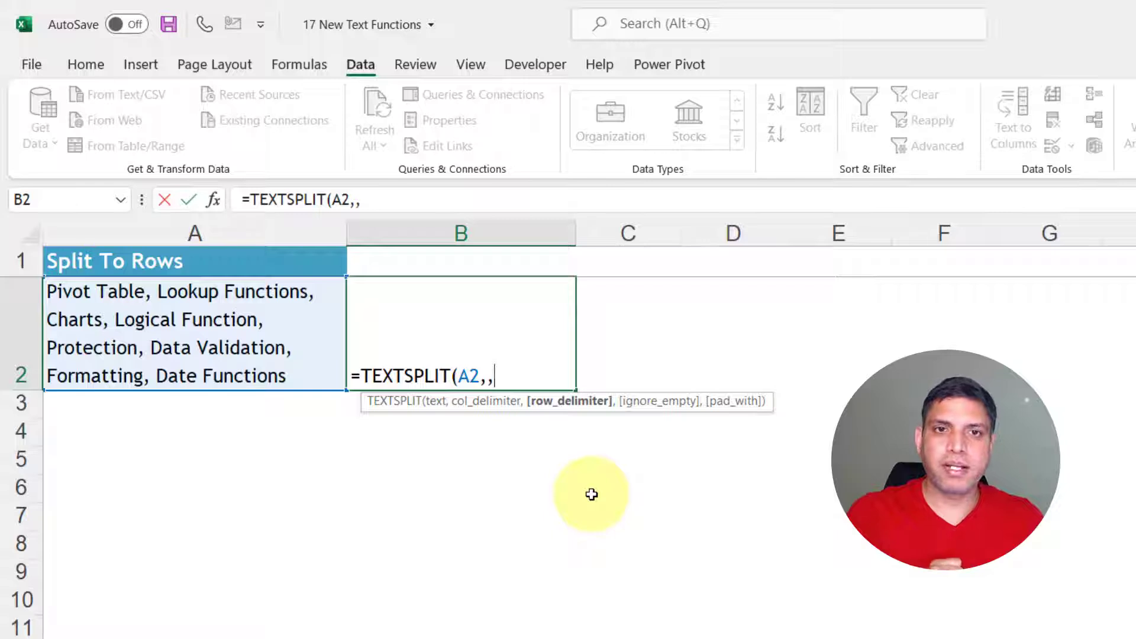
pyautogui.write('"')
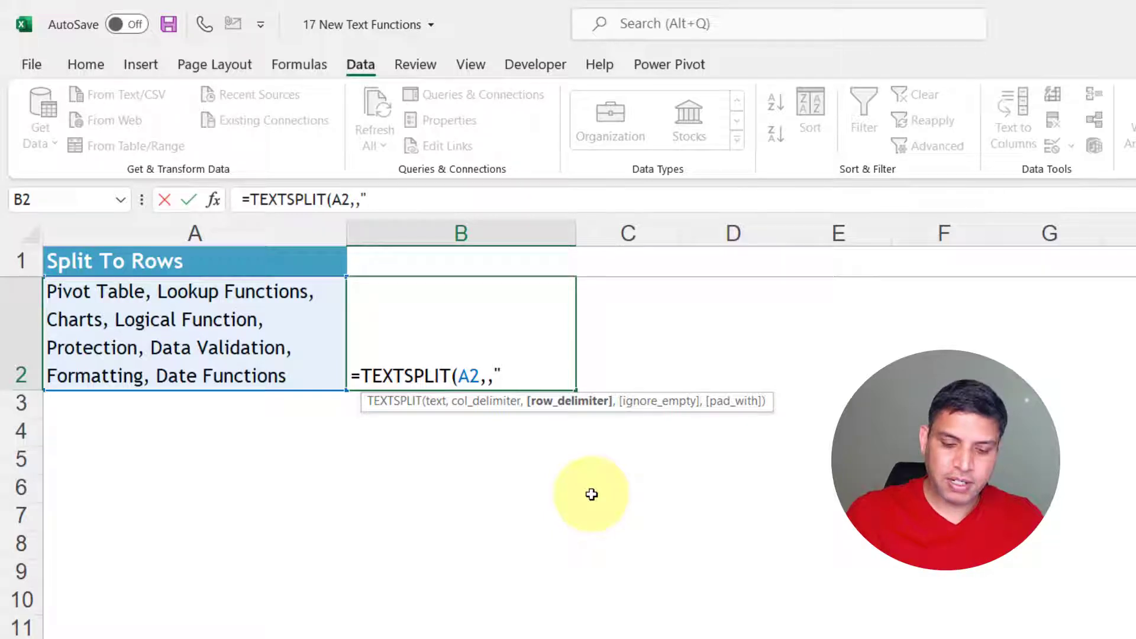
pyautogui.write(',")')
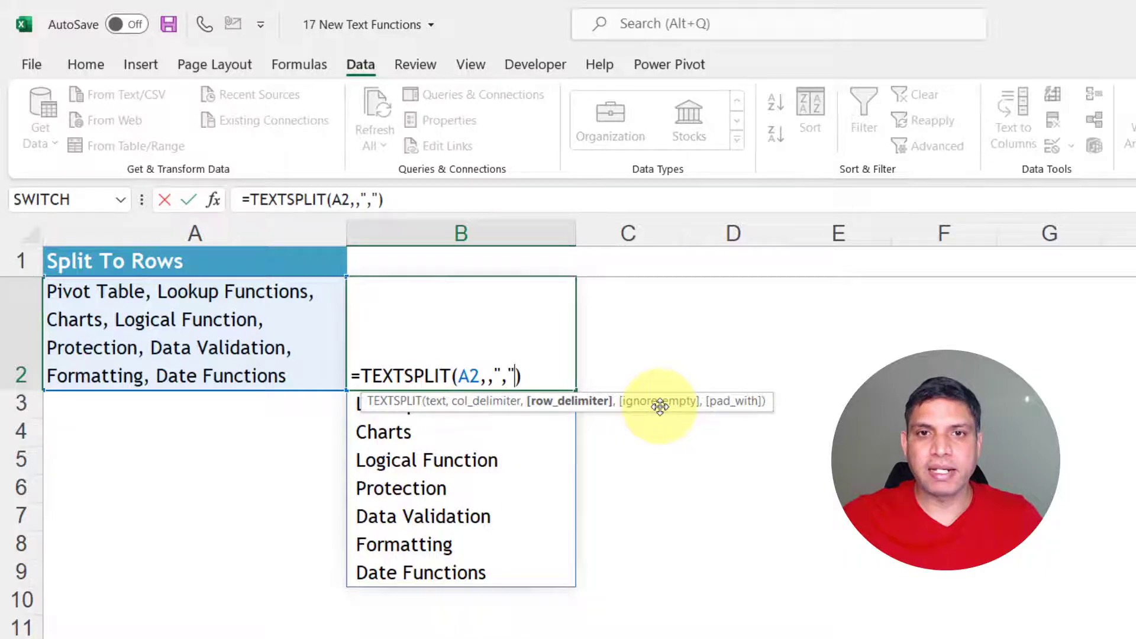
pyautogui.press('Enter')
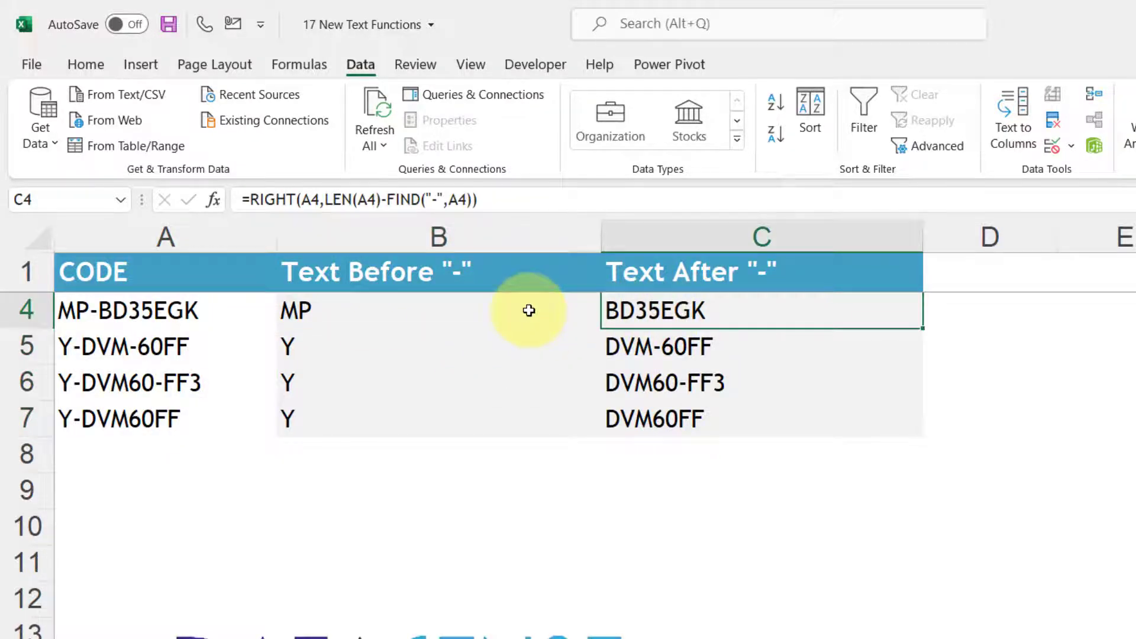
# Select the old before/after-hyphen results in B4:C7 for clearing.
pyautogui.click(438, 310)
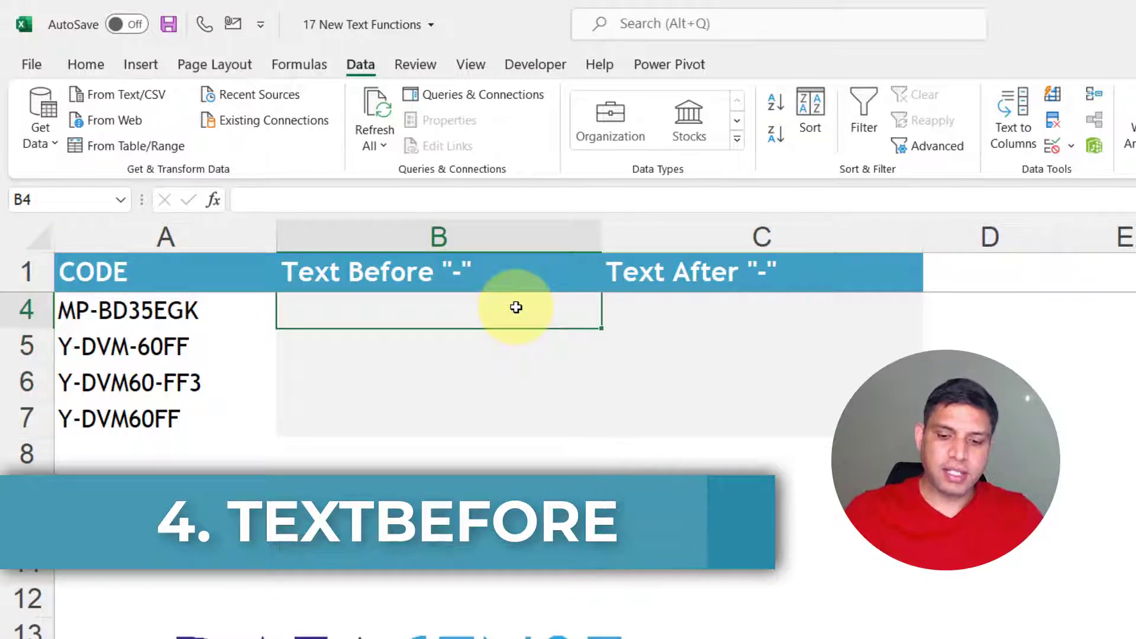
# Enter =TEXTBEFORE(A4,"-") in B4, giving MP, Y, Y, Y before the hyphen.
pyautogui.write('=te')
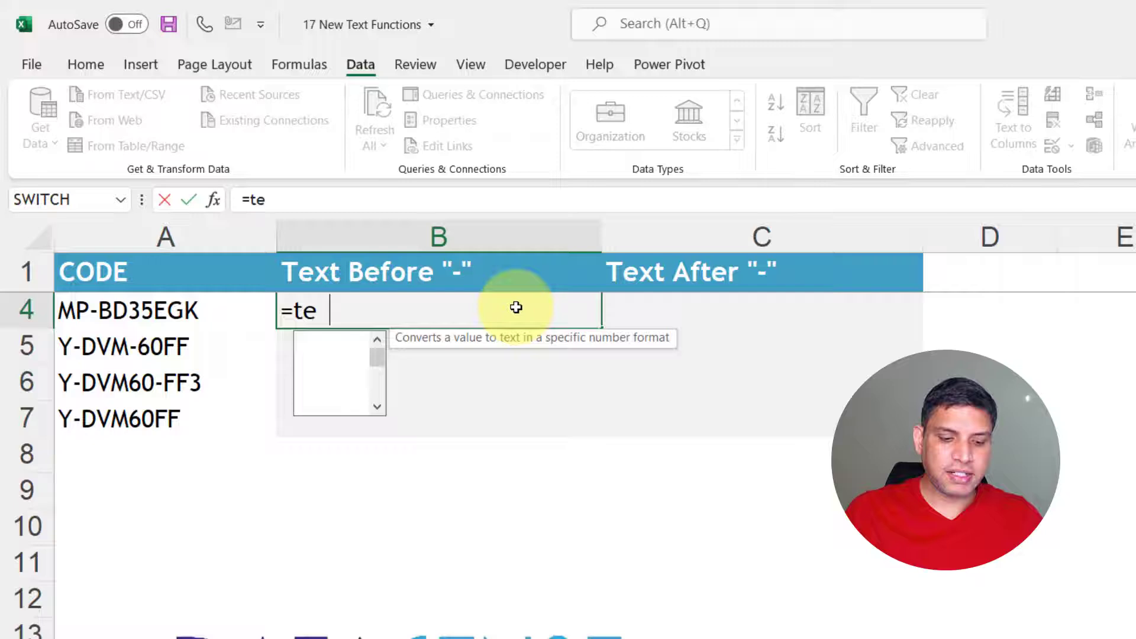
pyautogui.write('x')
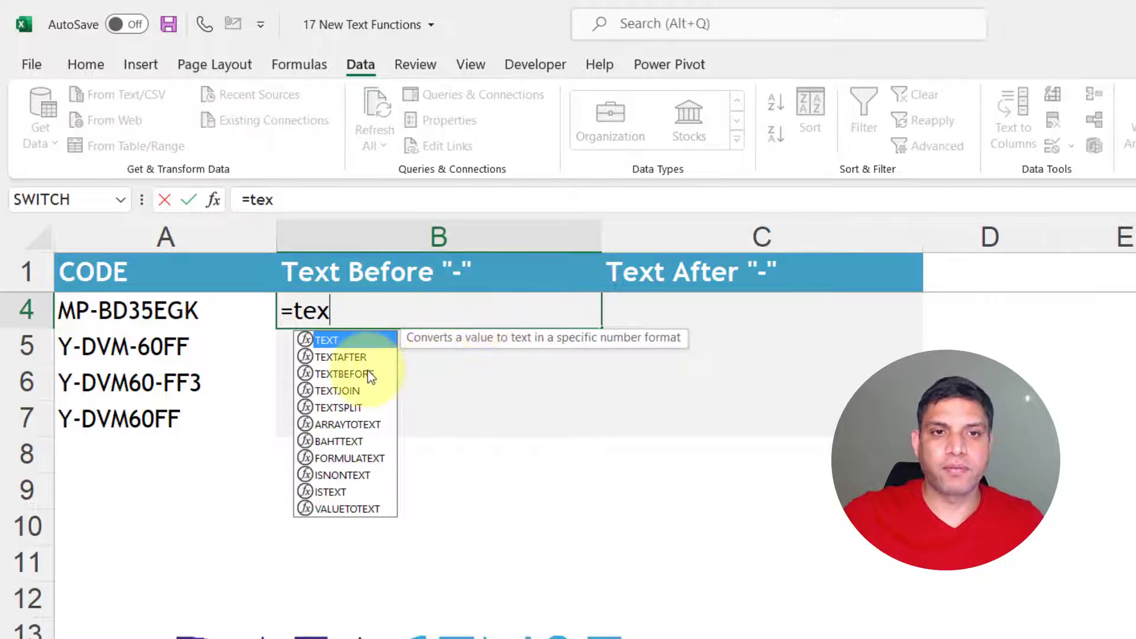
pyautogui.doubleClick(337, 374)
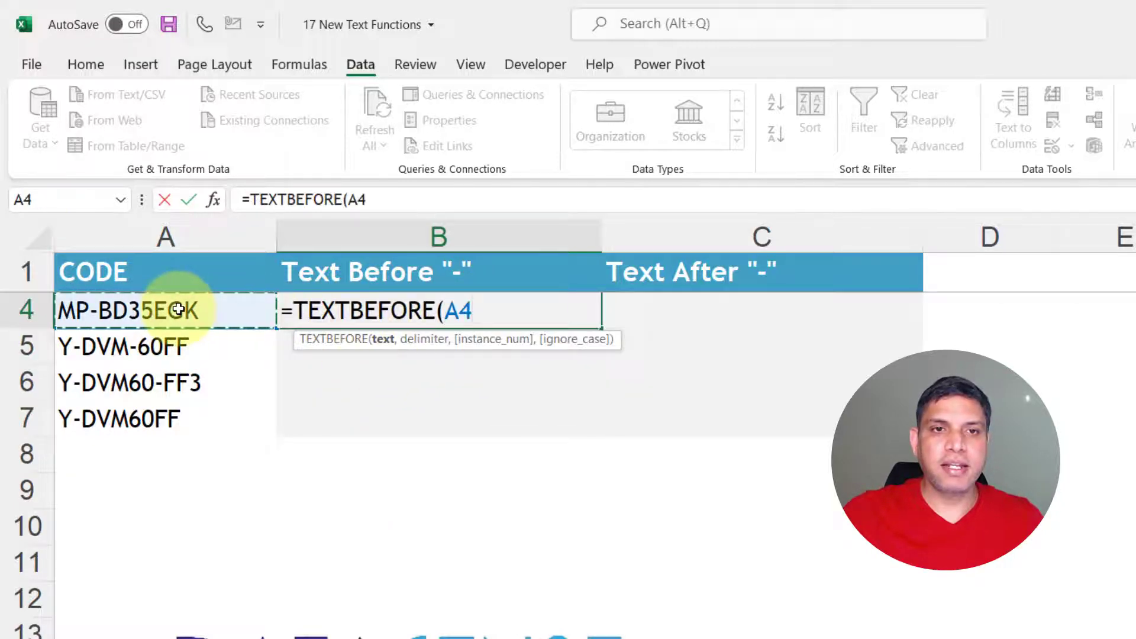
pyautogui.write(',')
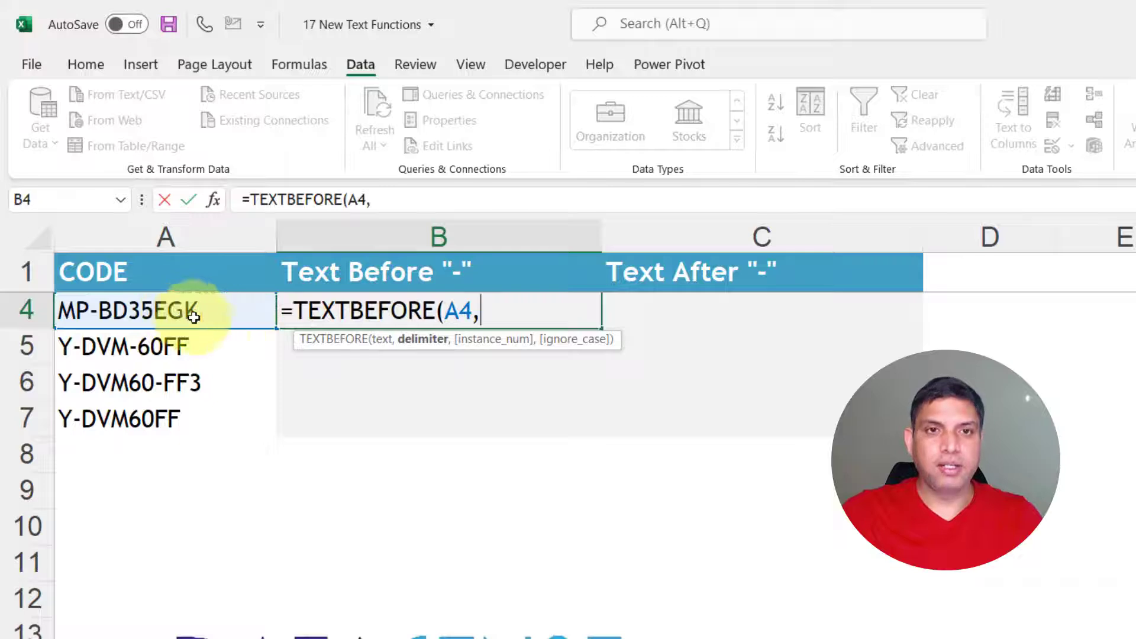
pyautogui.moveTo(283, 356)
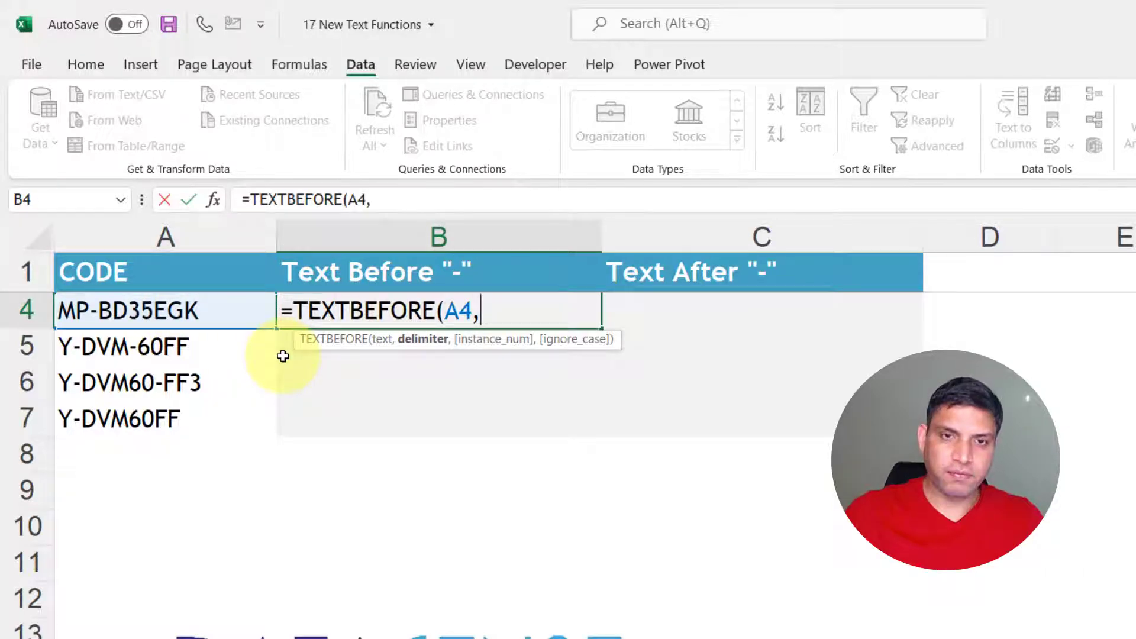
pyautogui.write('"-')
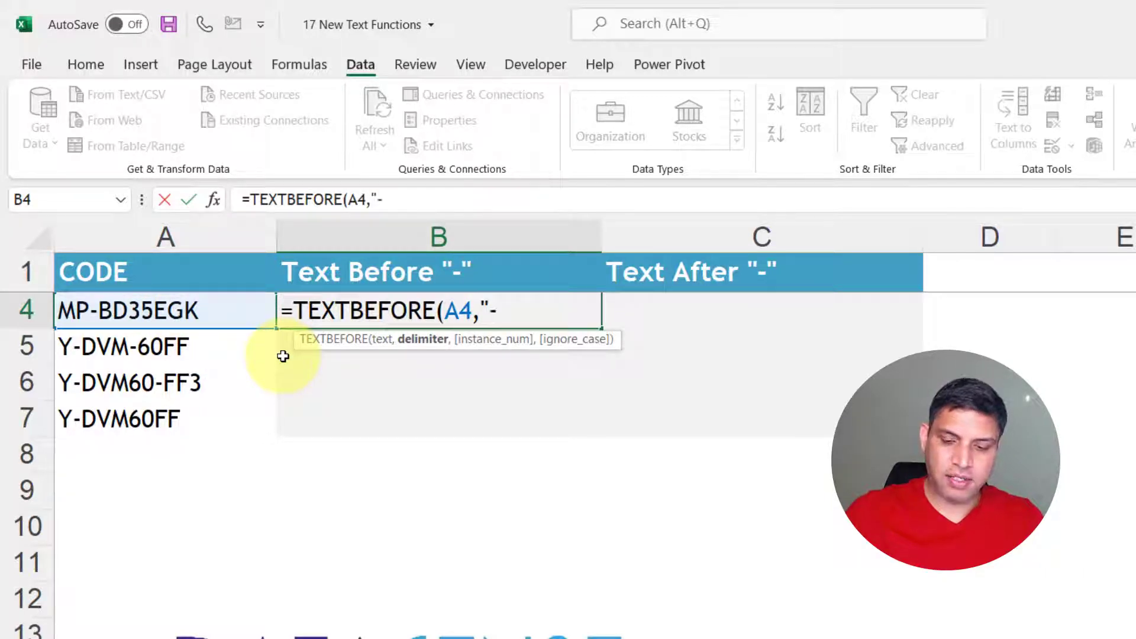
pyautogui.write('")')
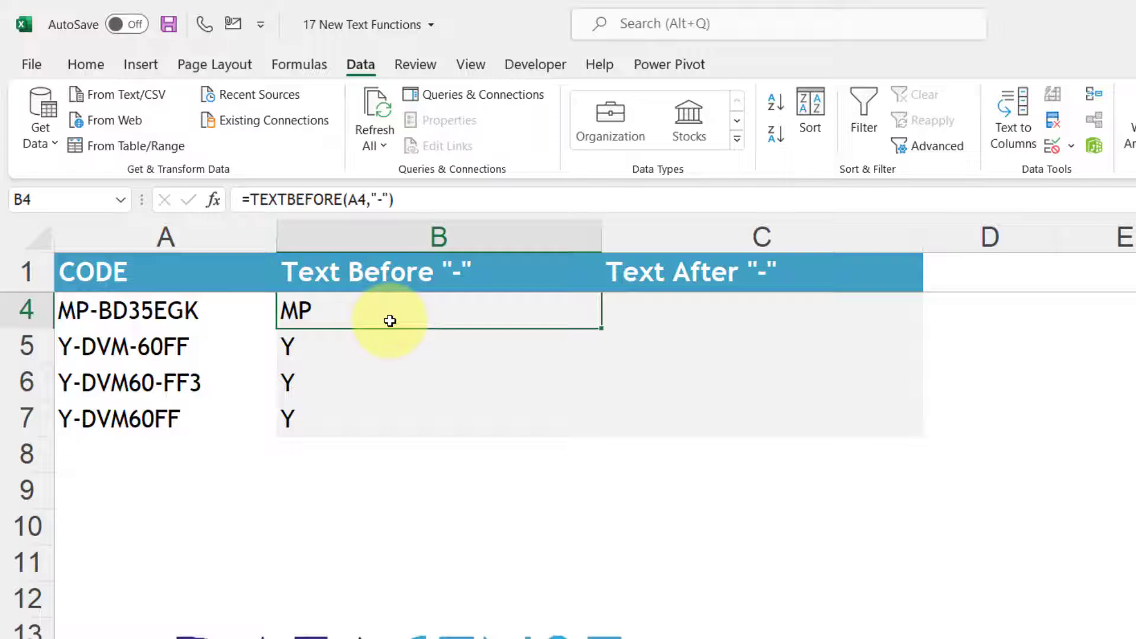
pyautogui.moveTo(594, 335)
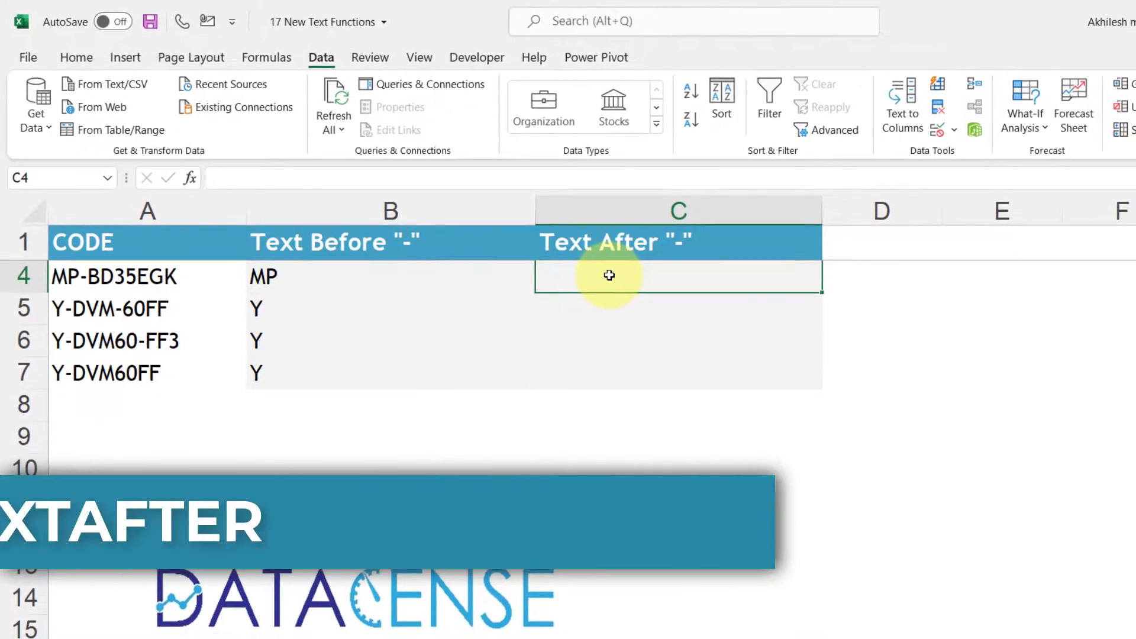
# Enter =TEXTAFTER(A4,"-") in C4, giving BD35EGK, DVM-60FF, DVM60-FF3 and DVM60FF.
pyautogui.write('=text')
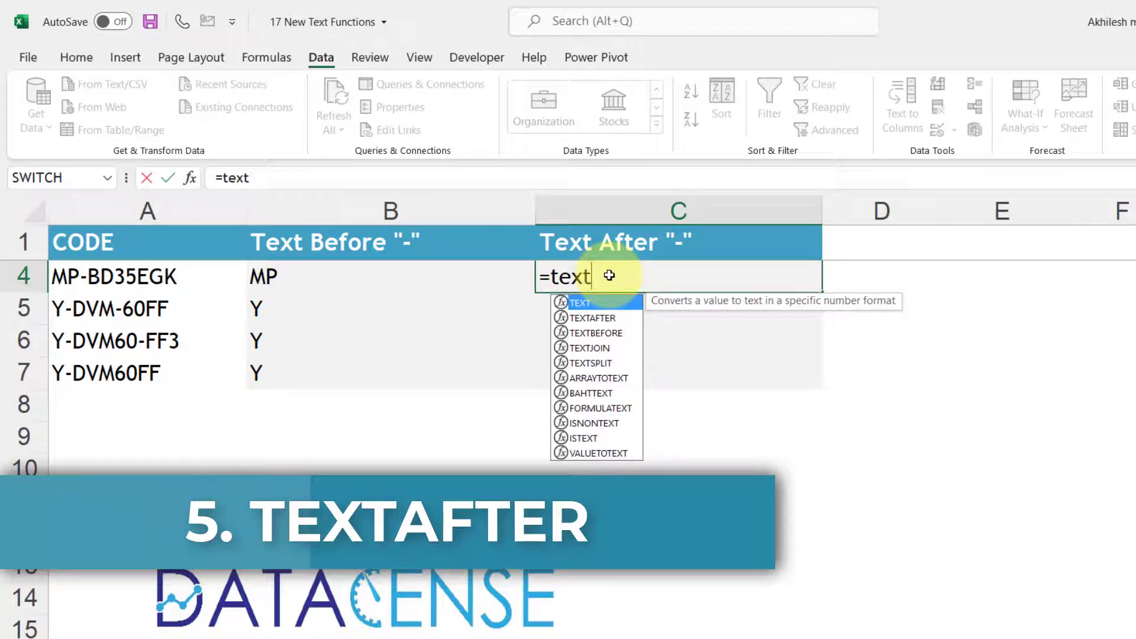
pyautogui.write('af')
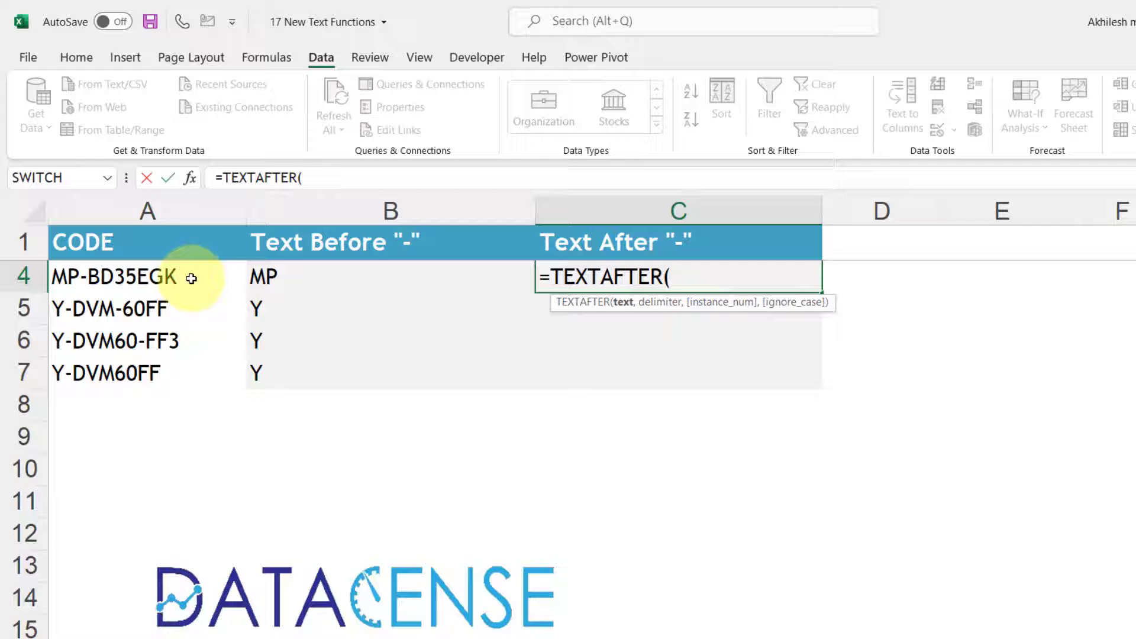
pyautogui.click(146, 276)
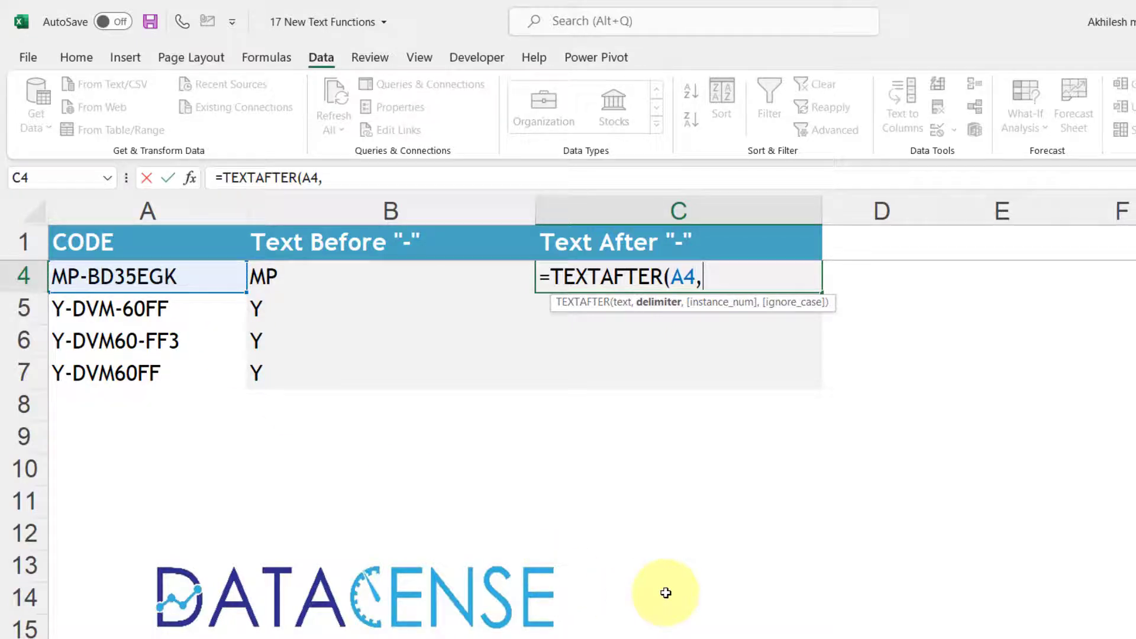
pyautogui.write('"-"')
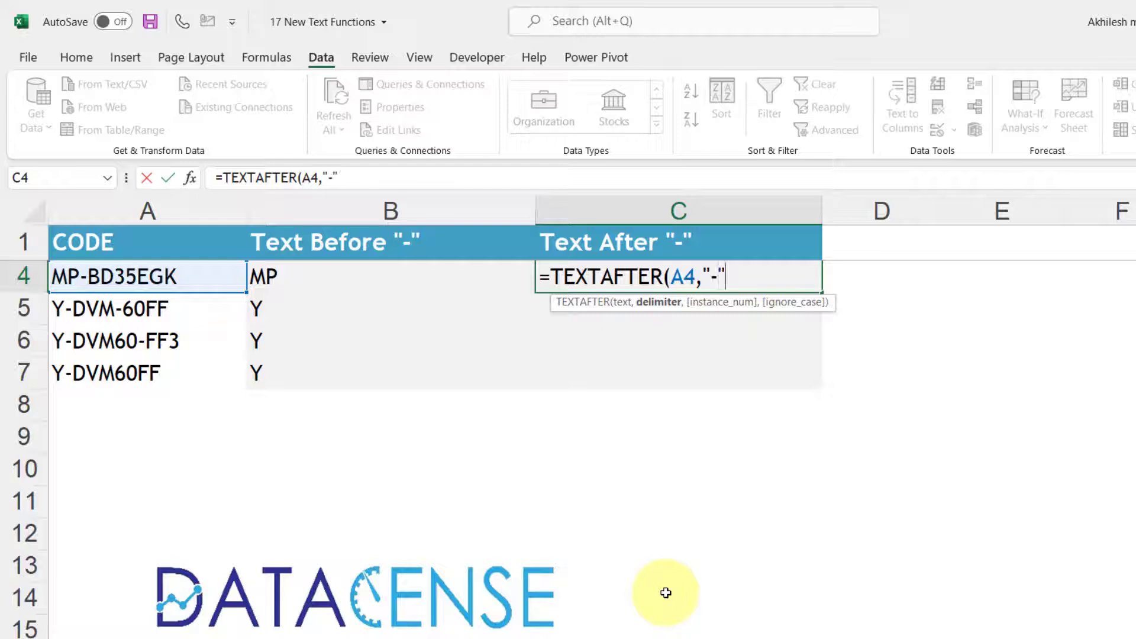
pyautogui.press('enter')
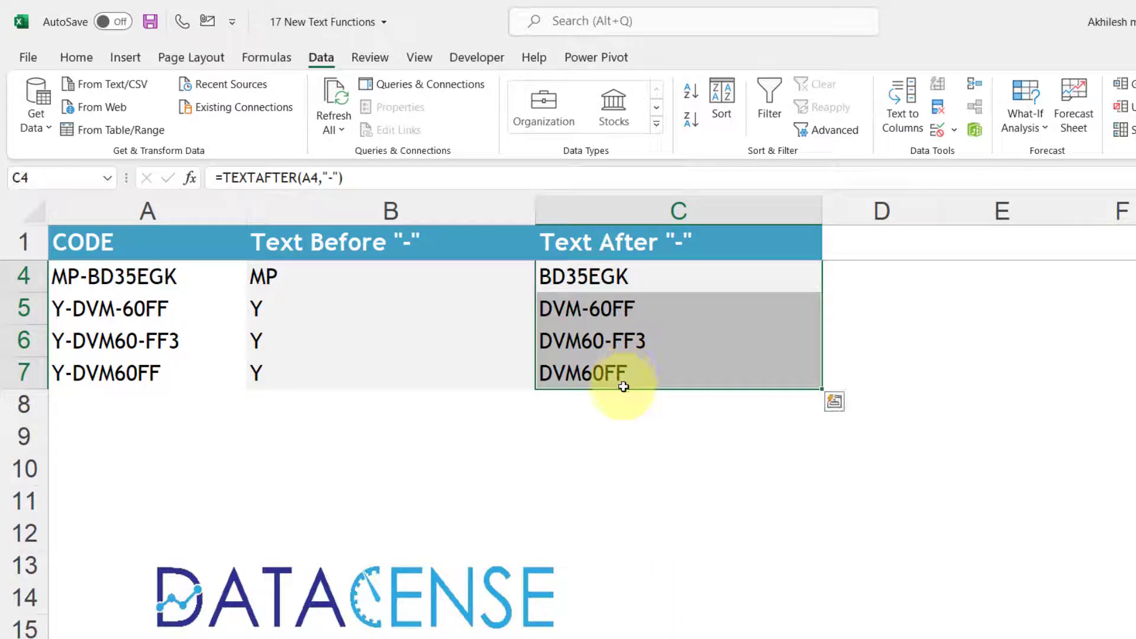
pyautogui.moveTo(531, 291)
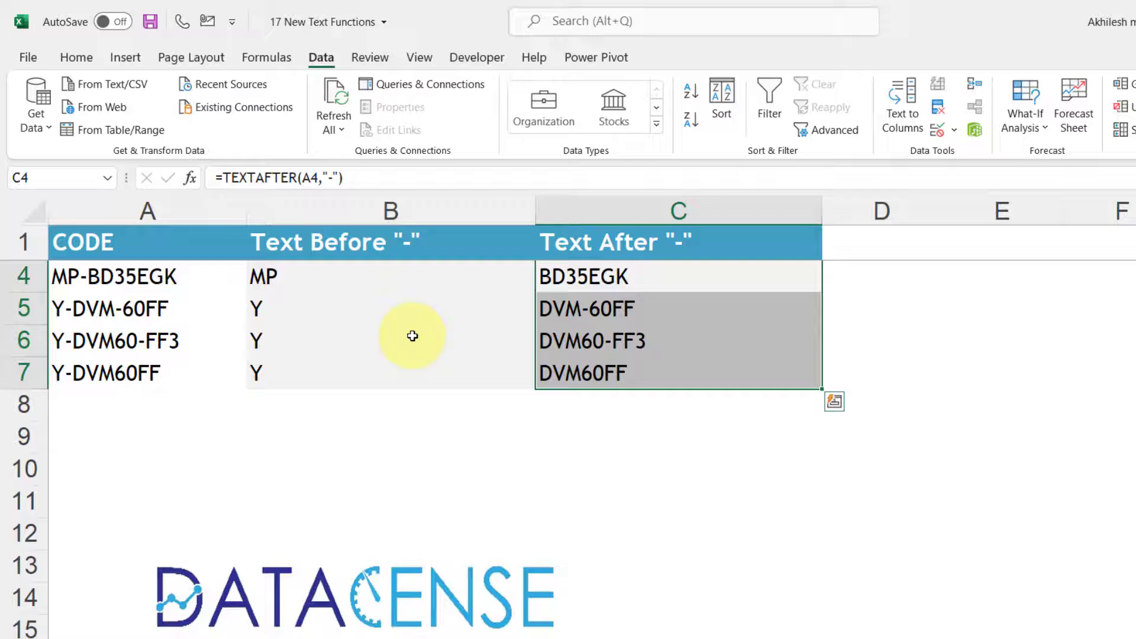
# Add instance 2 so B5 and C5 split Y-DVM-60FF at its second hyphen, giving Y-DVM.
pyautogui.click(390, 309)
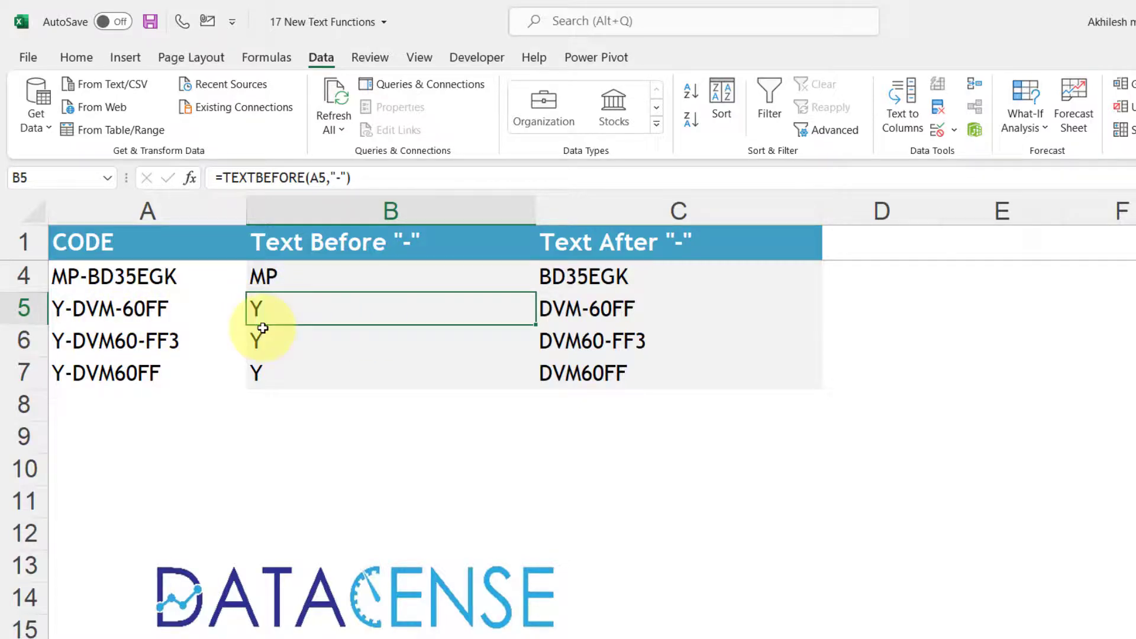
pyautogui.doubleClick(391, 308)
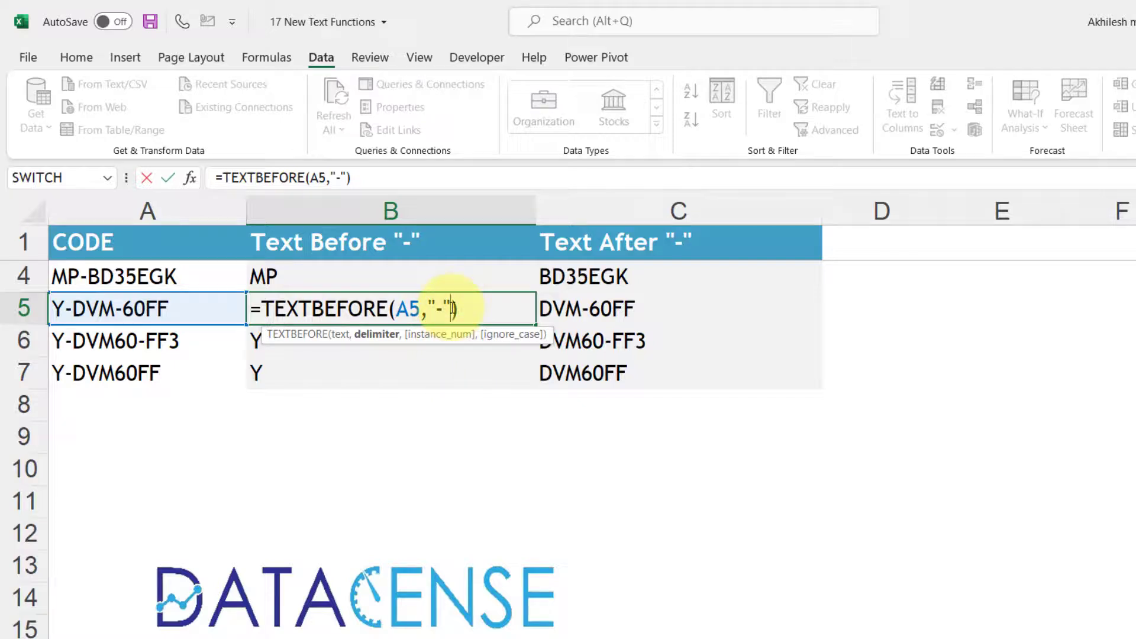
pyautogui.write(',2')
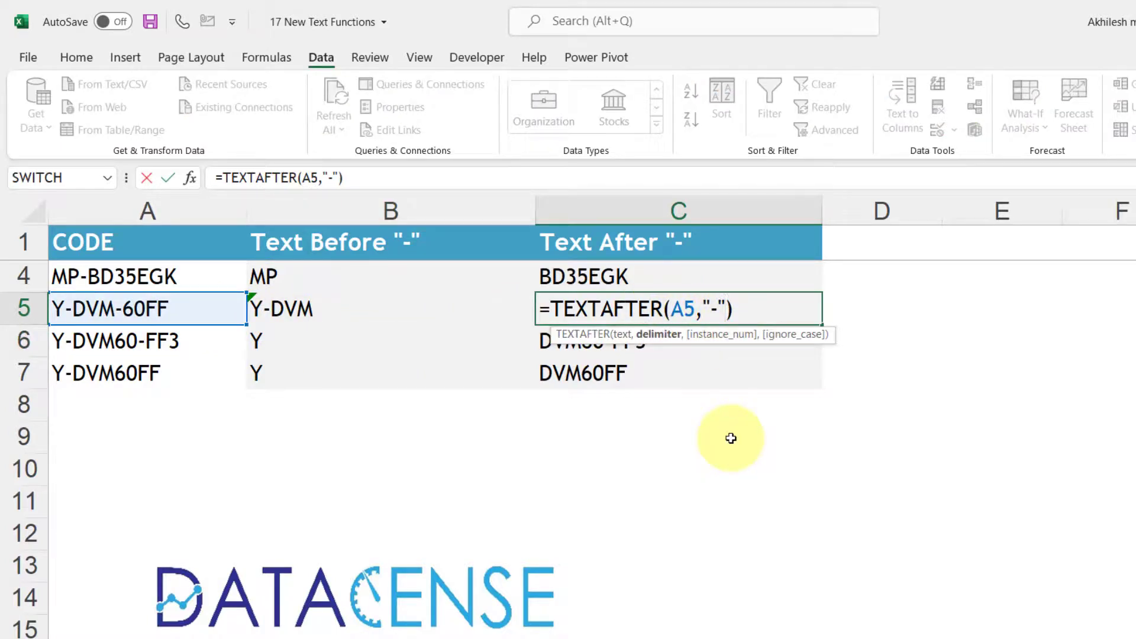
pyautogui.write(',2')
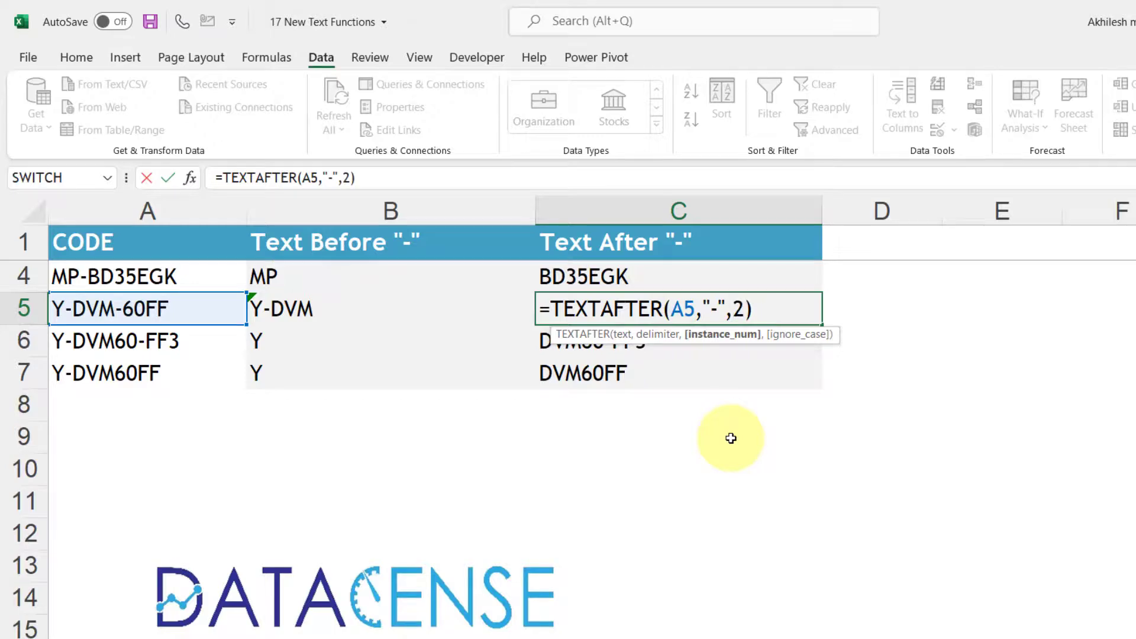